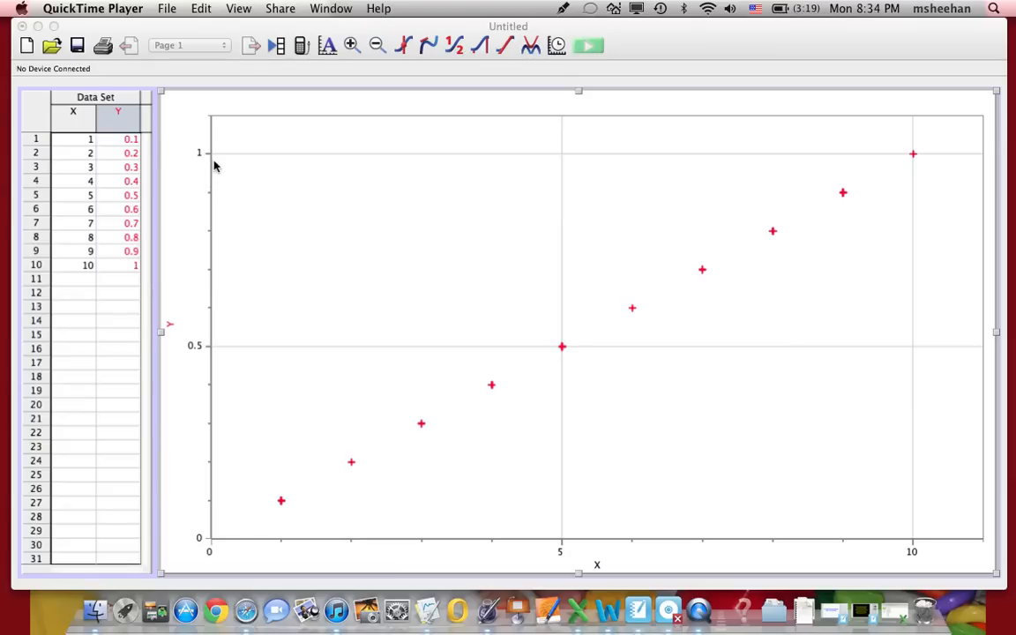
{"action": "mouse_move", "coordinate": [428, 99]}
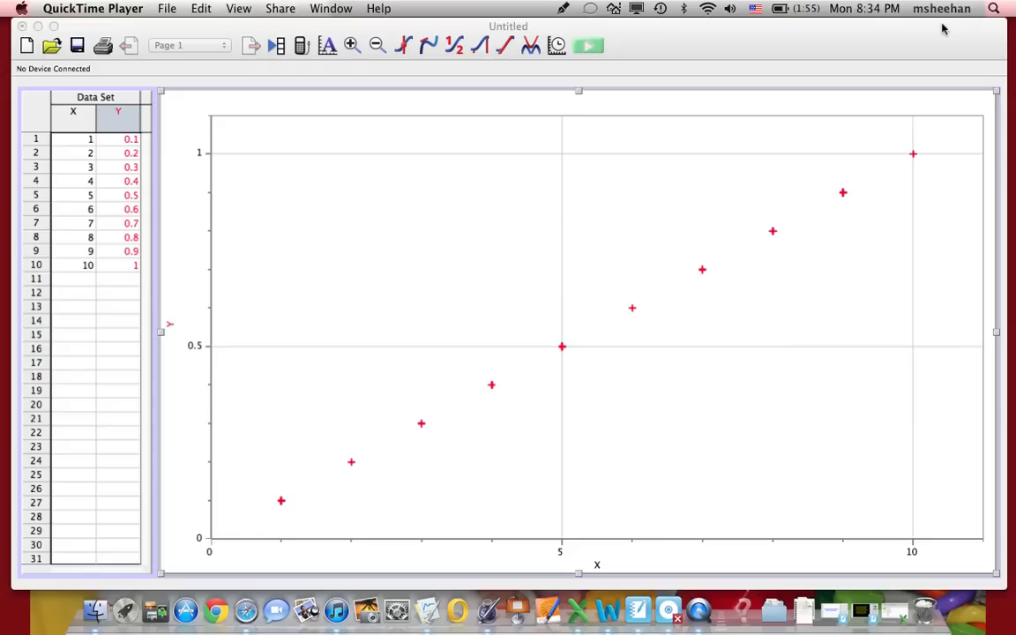
{"action": "mouse_move", "coordinate": [457, 606]}
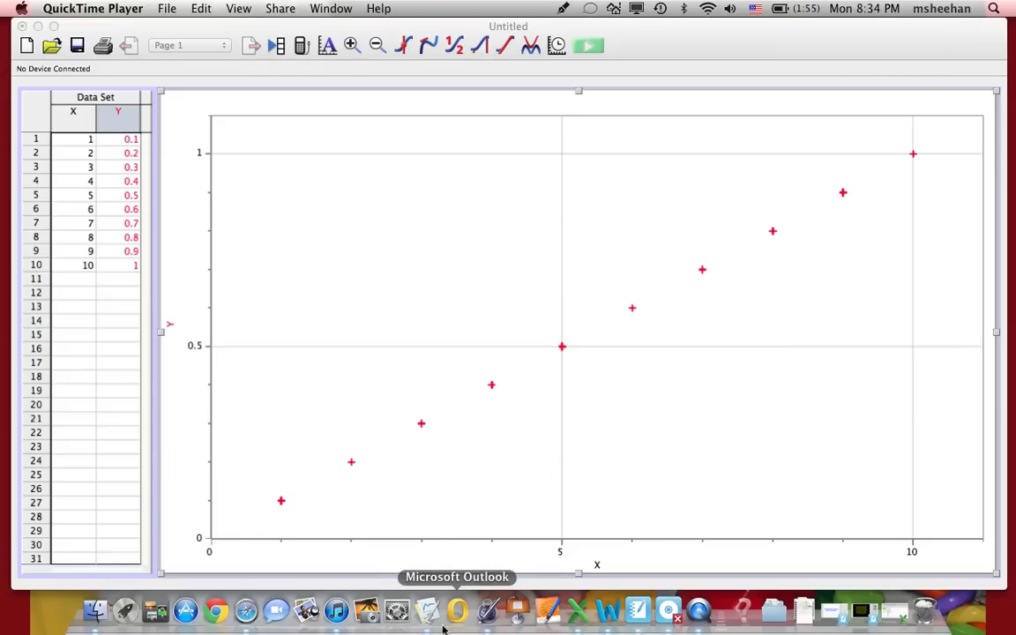
{"action": "mouse_move", "coordinate": [401, 610]}
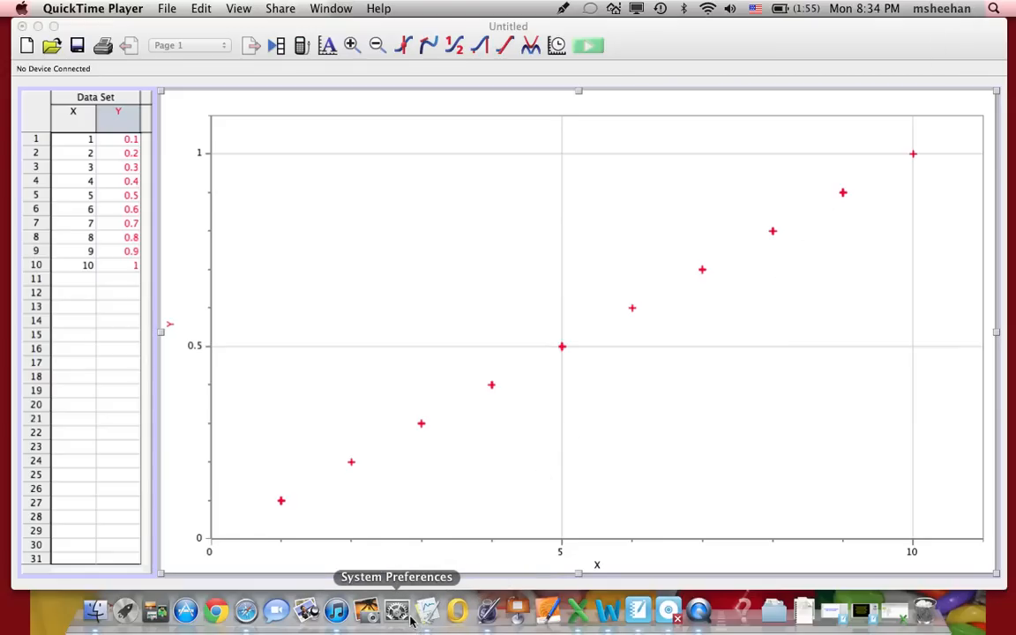
{"action": "mouse_move", "coordinate": [418, 621]}
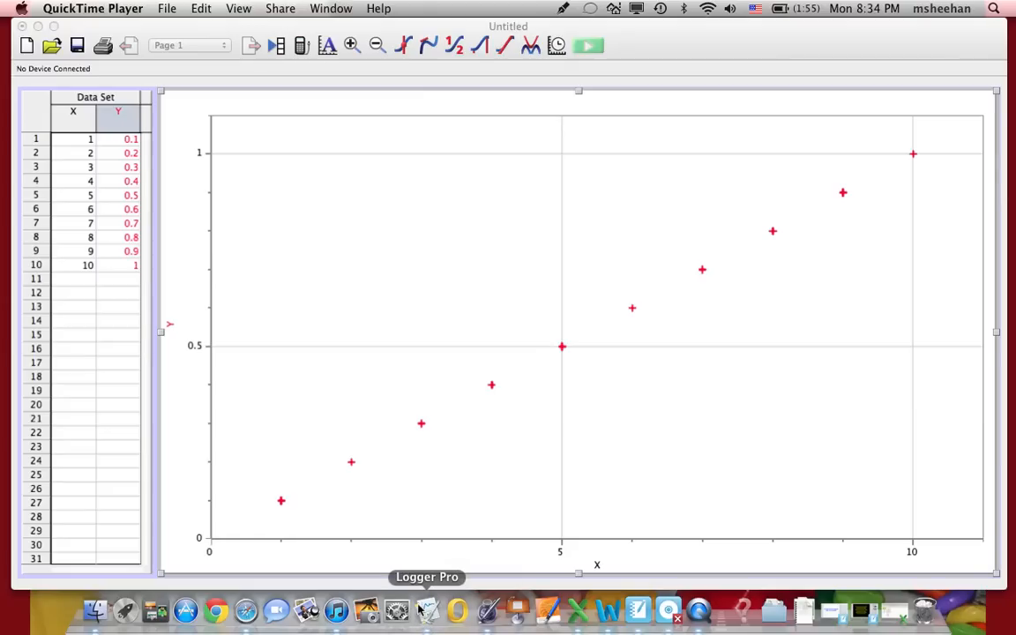
{"action": "mouse_move", "coordinate": [364, 435]}
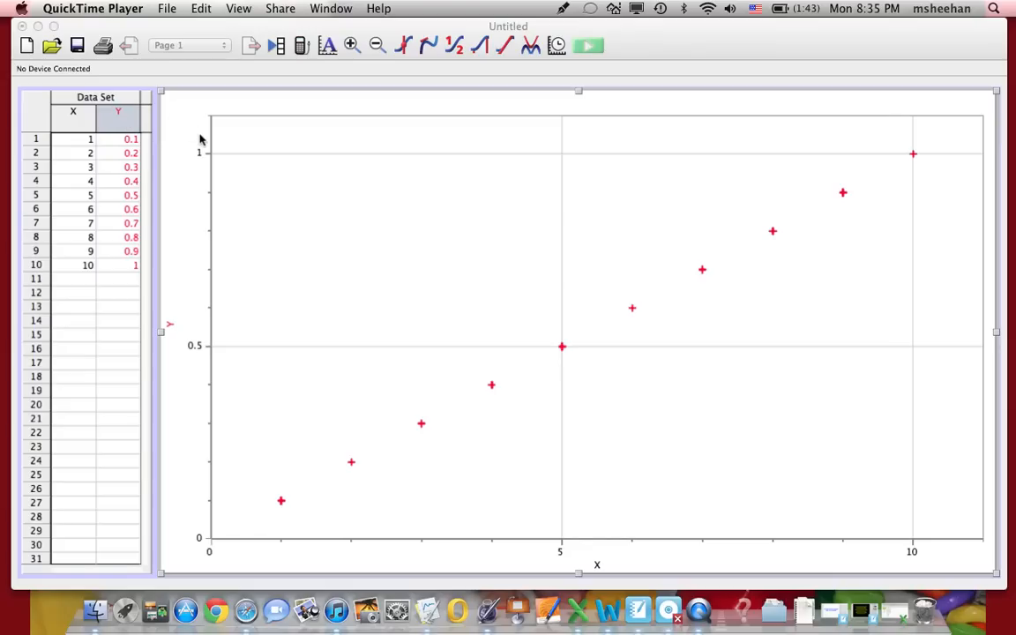
{"action": "mouse_move", "coordinate": [526, 509]}
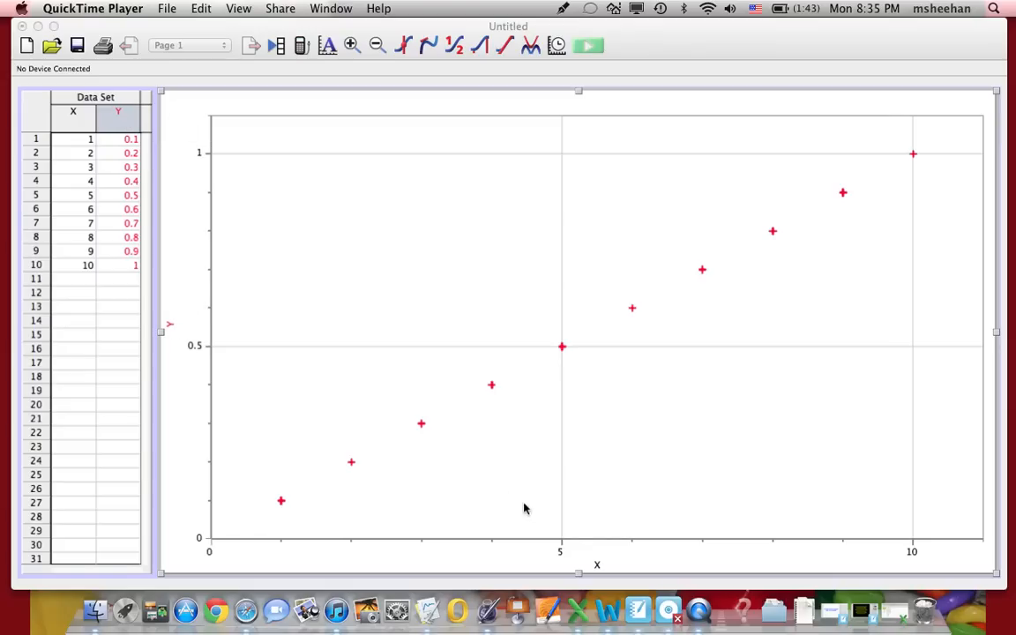
{"action": "mouse_move", "coordinate": [517, 479]}
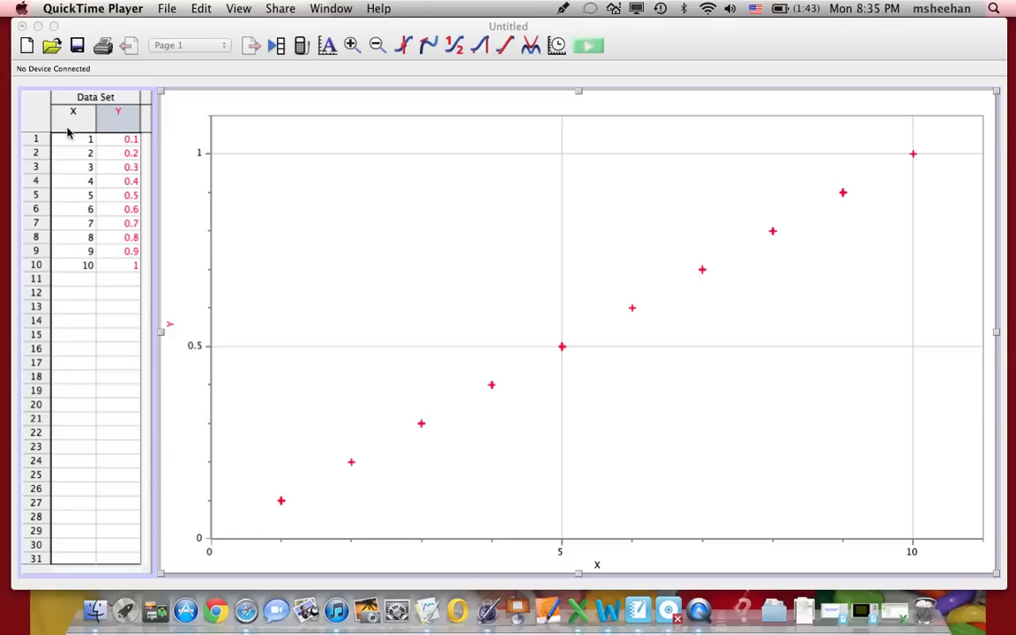
{"action": "mouse_move", "coordinate": [67, 120]}
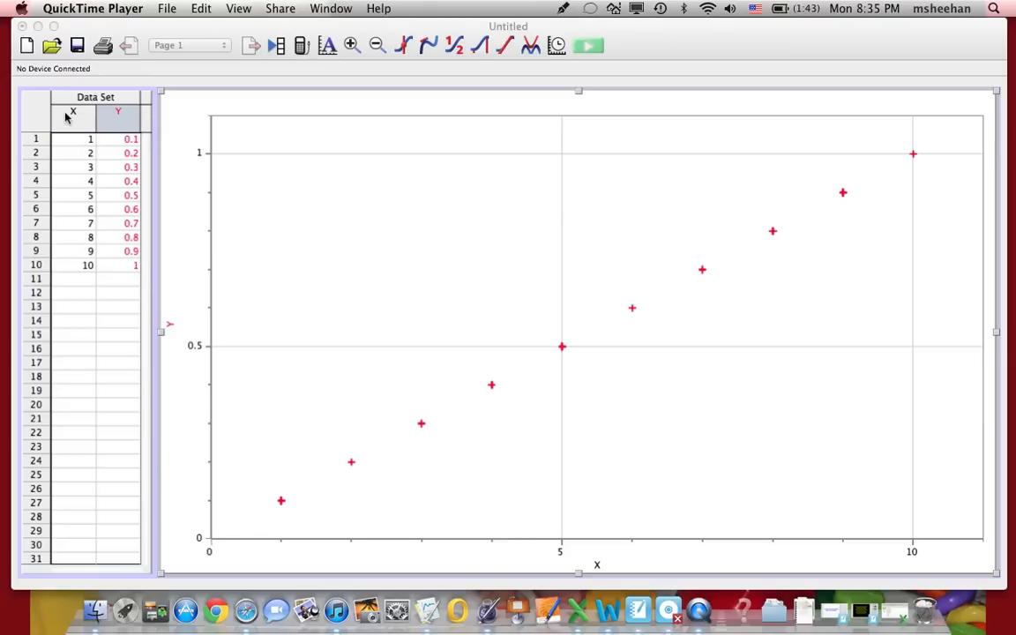
{"action": "mouse_move", "coordinate": [74, 115]}
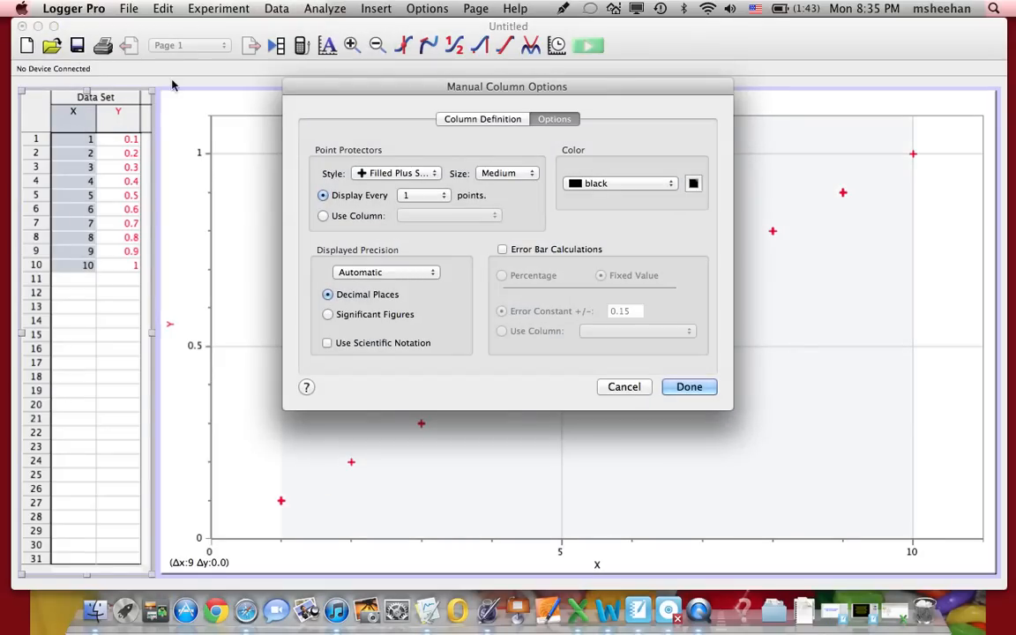
{"action": "mouse_move", "coordinate": [483, 131]}
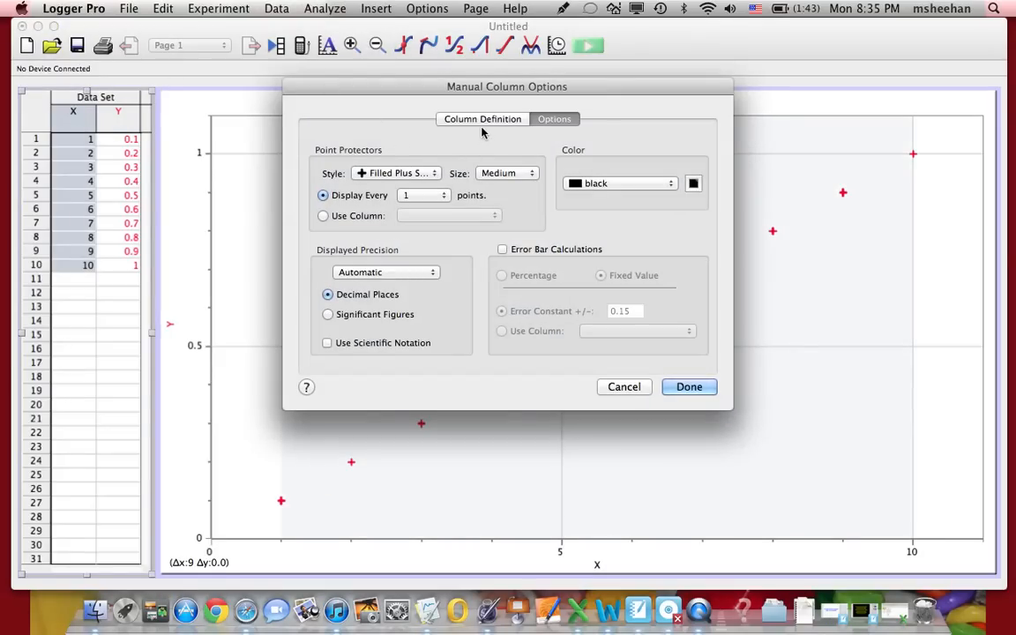
Step: Rename the X column to 'Time (sec)'
{"action": "left_click", "coordinate": [483, 120]}
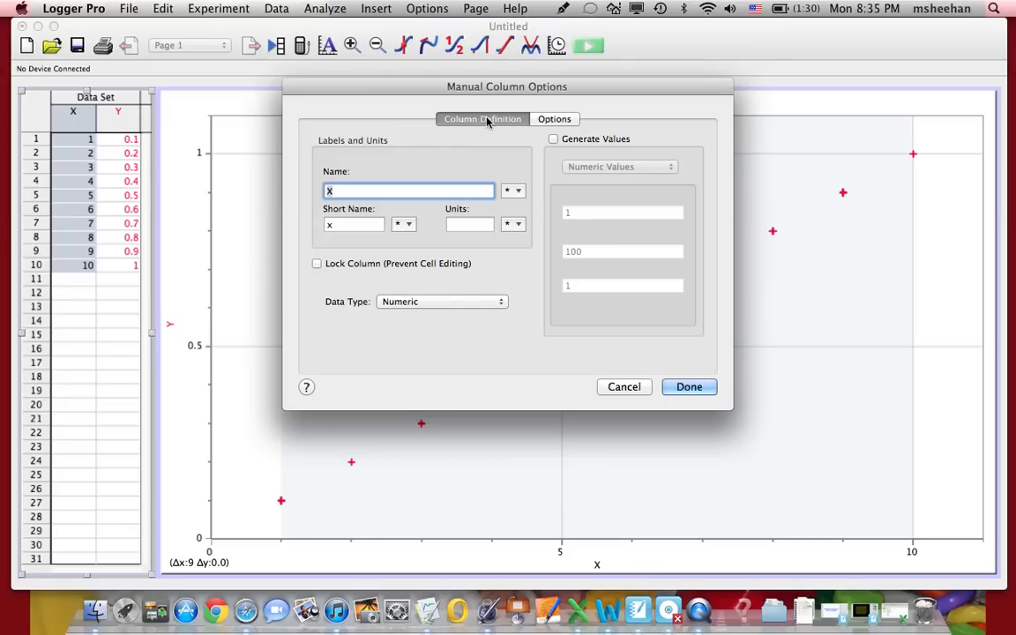
{"action": "type", "text": "Position"}
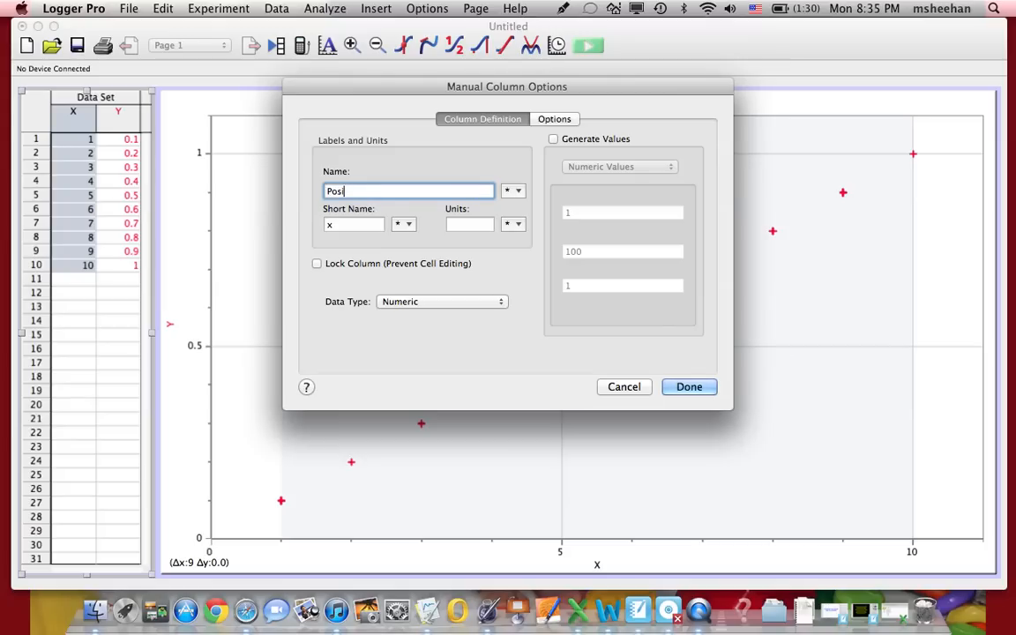
{"action": "type", "text": "Time"}
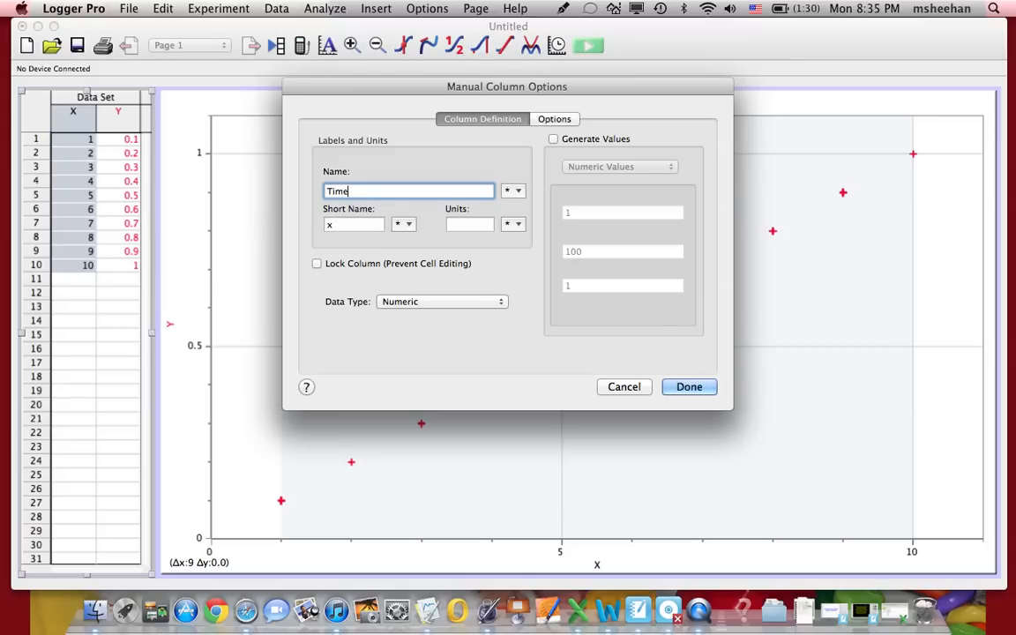
{"action": "type", "text": "(sec"}
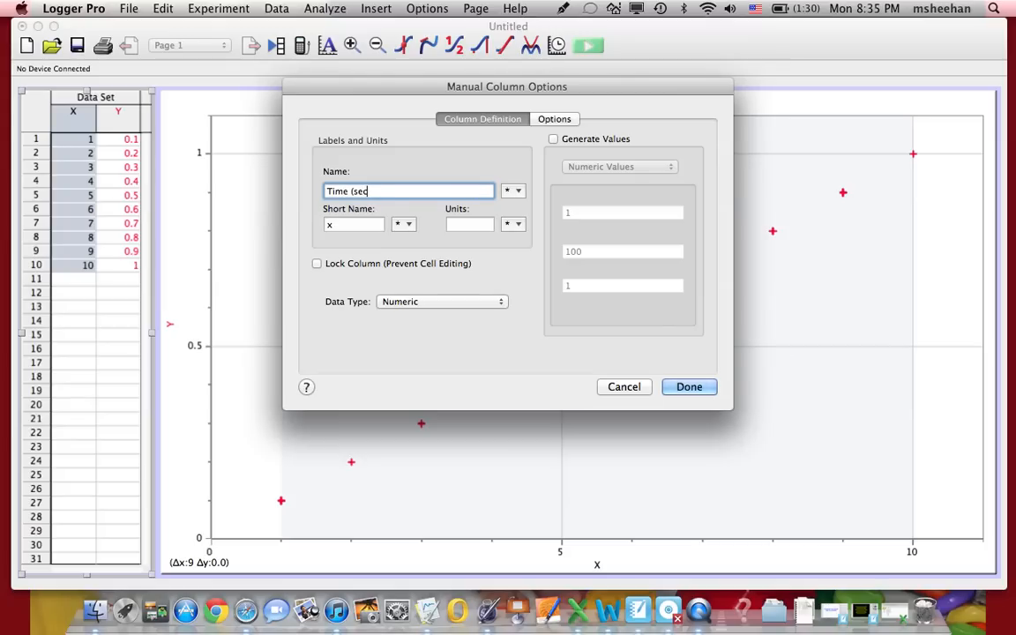
{"action": "type", "text": ")"}
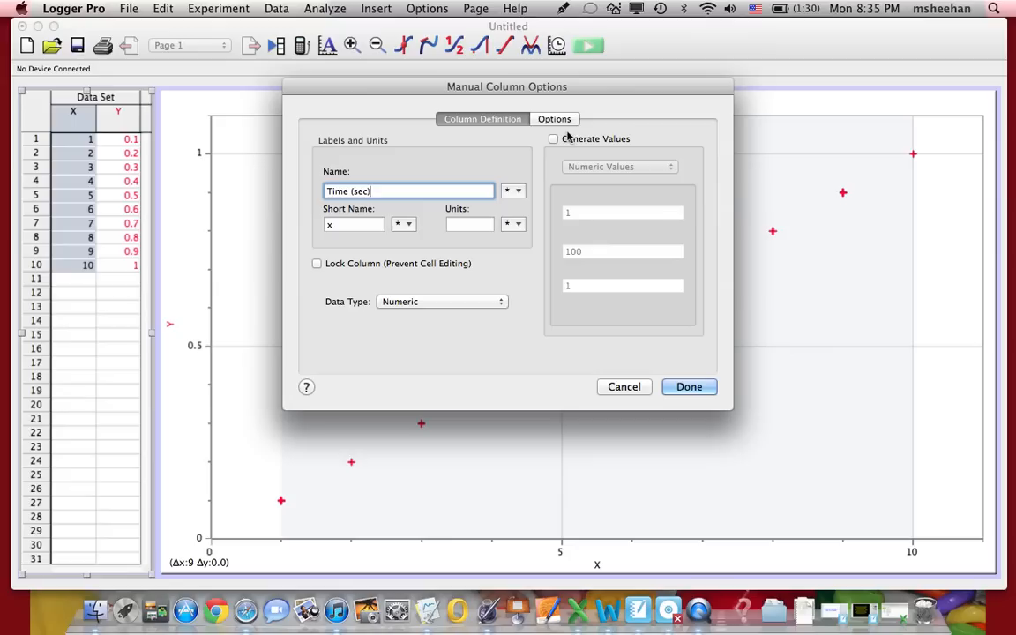
Step: Enable fixed-value error bar calculations with an error constant of 0.20
{"action": "left_click", "coordinate": [555, 119]}
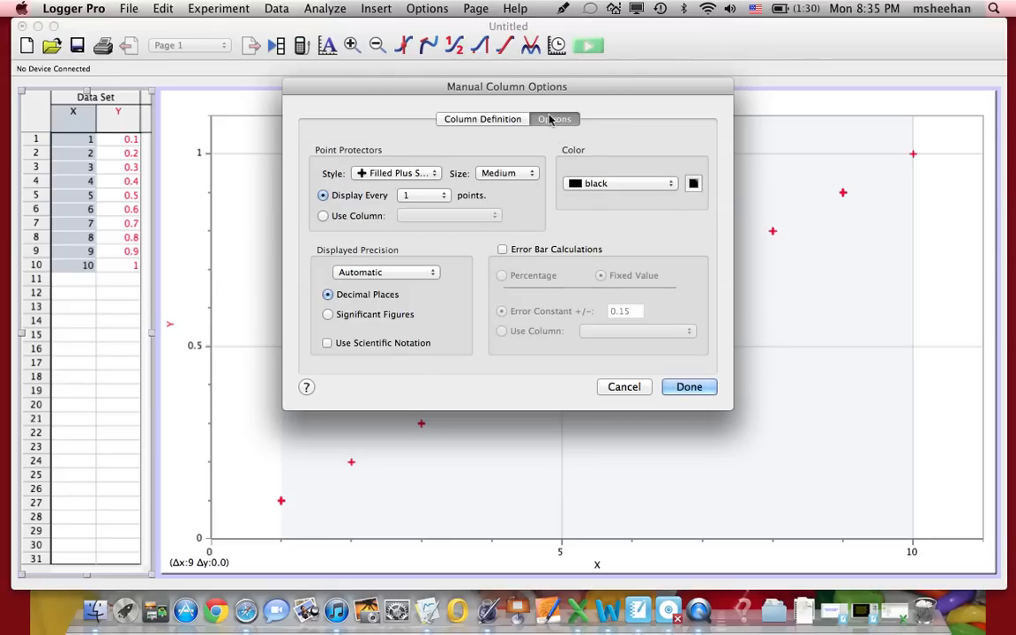
{"action": "left_click", "coordinate": [503, 249]}
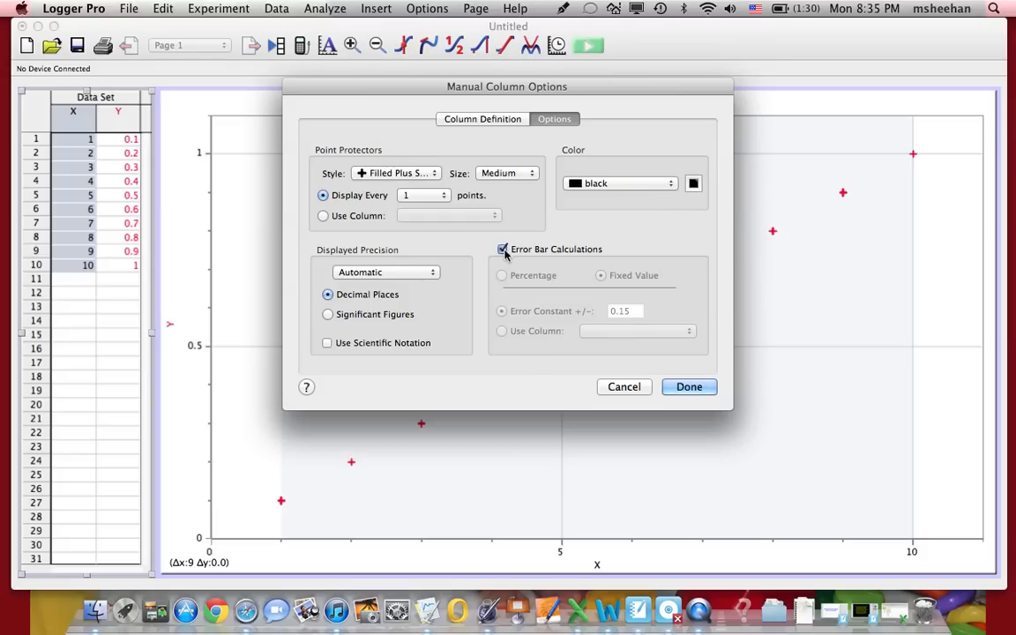
{"action": "left_click", "coordinate": [503, 250]}
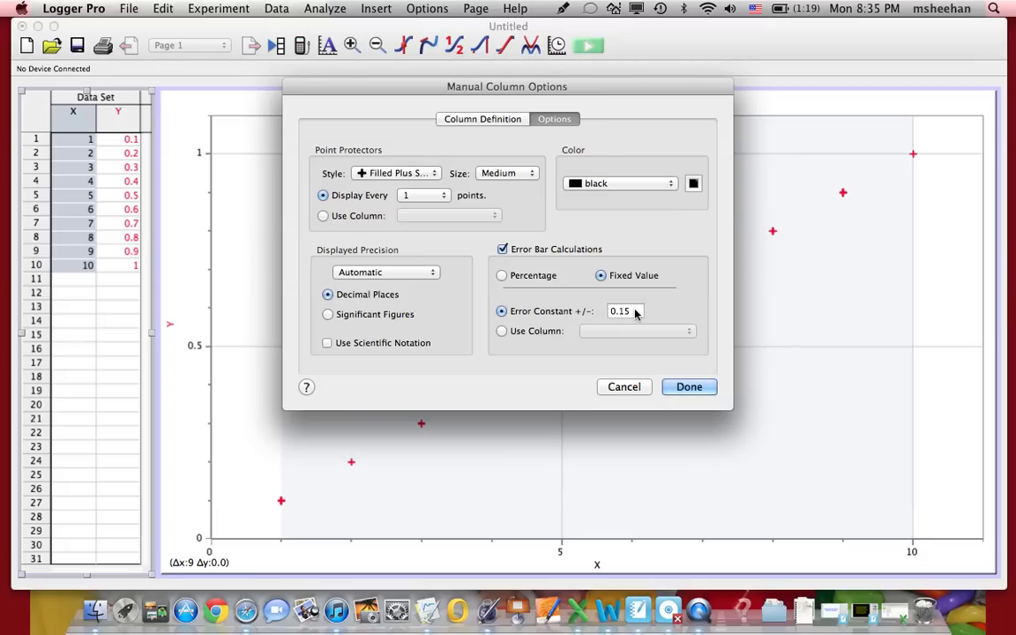
{"action": "left_click", "coordinate": [622, 311]}
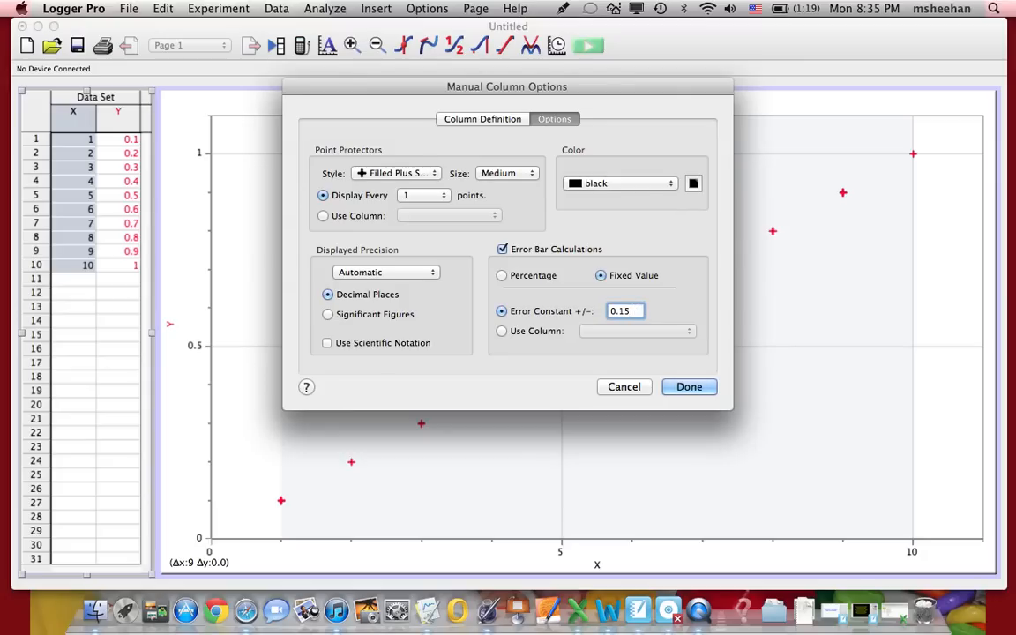
{"action": "type", "text": "0.20"}
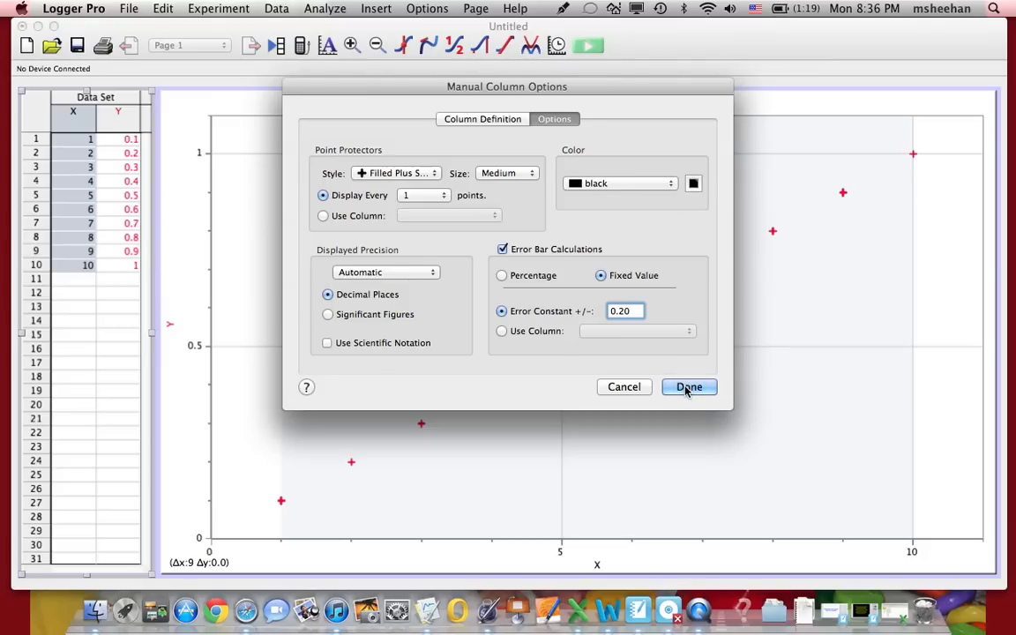
Step: Confirm the column options so the graph shows Time (sec) with horizontal error bars
{"action": "left_click", "coordinate": [689, 387]}
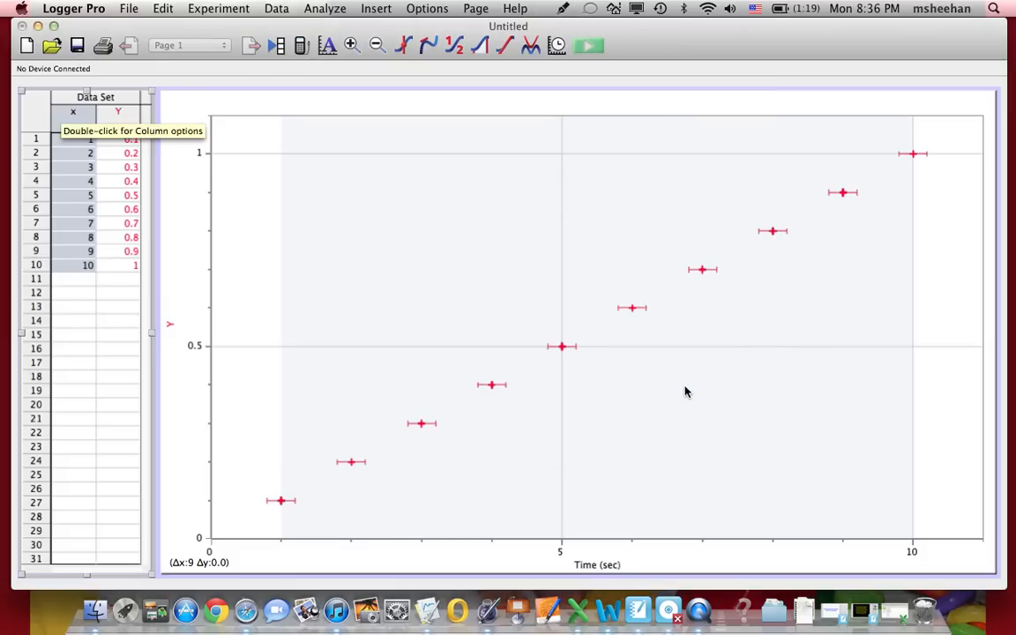
{"action": "mouse_move", "coordinate": [592, 571]}
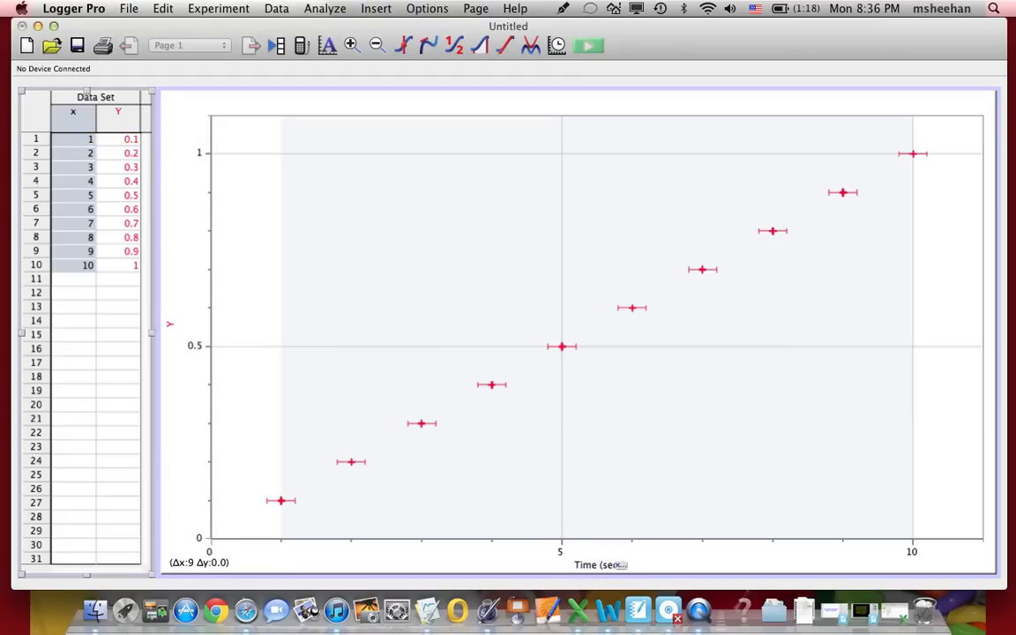
{"action": "mouse_move", "coordinate": [411, 424]}
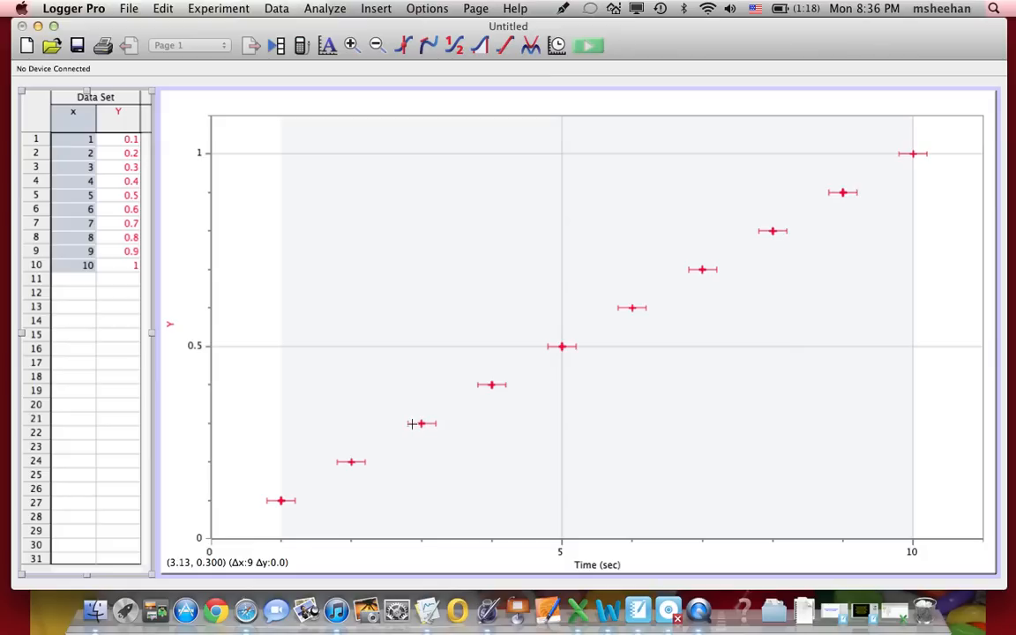
{"action": "mouse_move", "coordinate": [488, 394]}
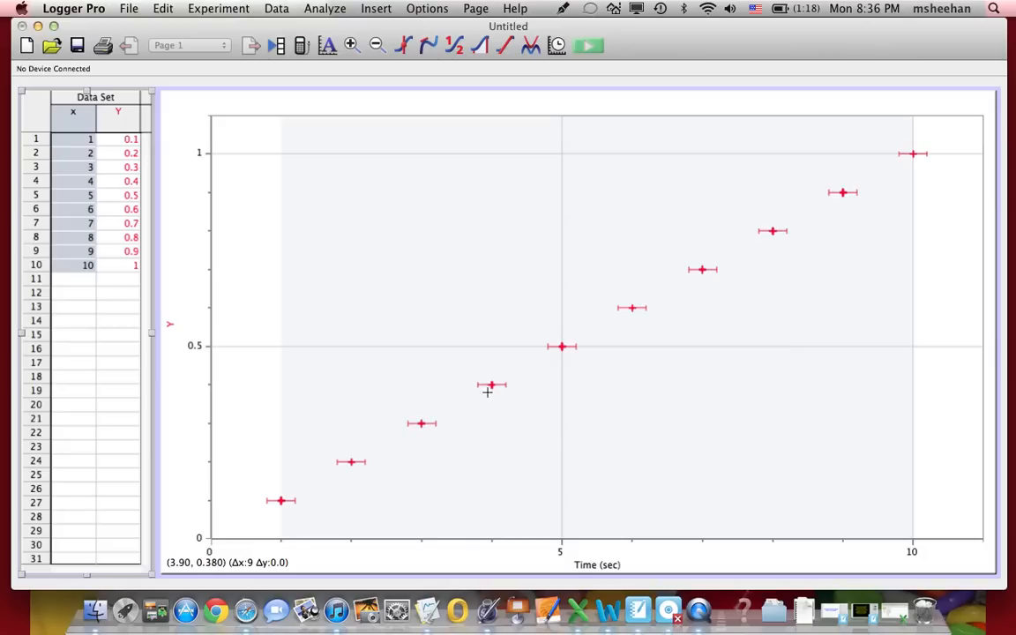
{"action": "mouse_move", "coordinate": [563, 348]}
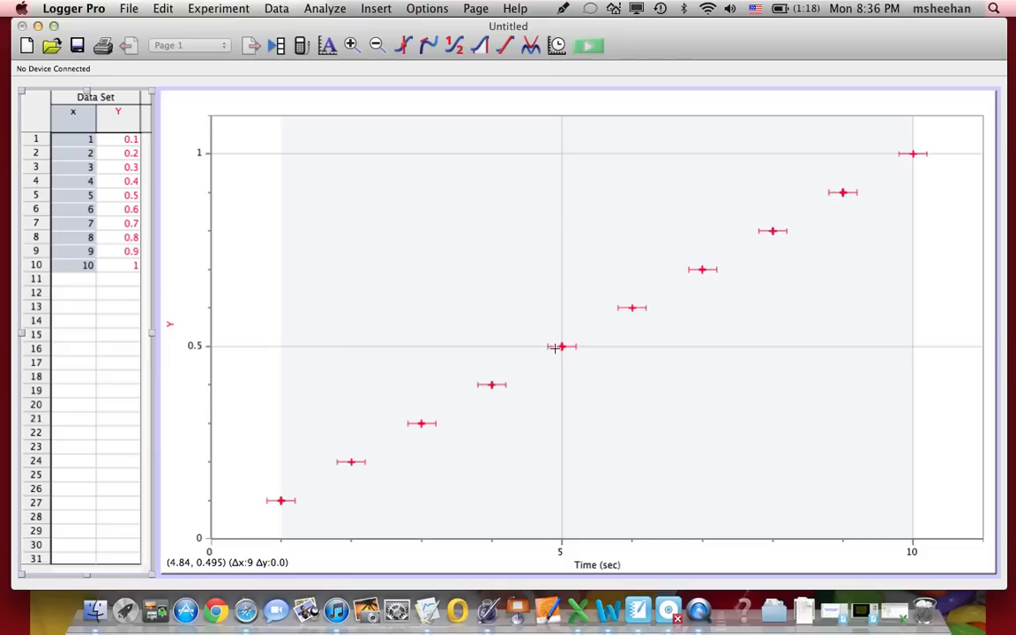
{"action": "mouse_move", "coordinate": [557, 347]}
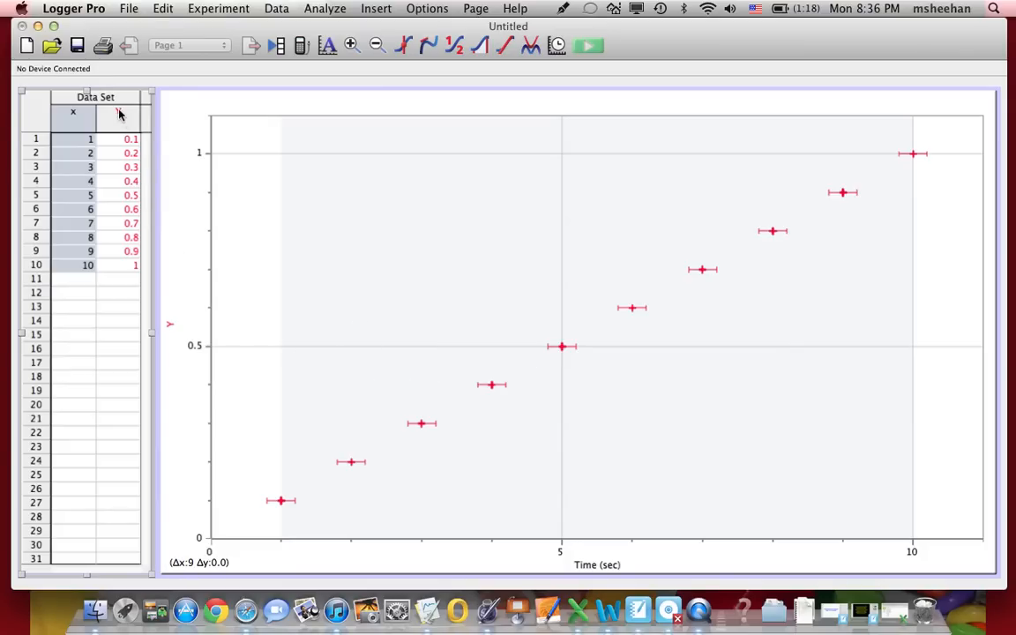
Step: Name the Y column 'Position (m)' and give it fixed 0.01 error bars
{"action": "double_click", "coordinate": [122, 114]}
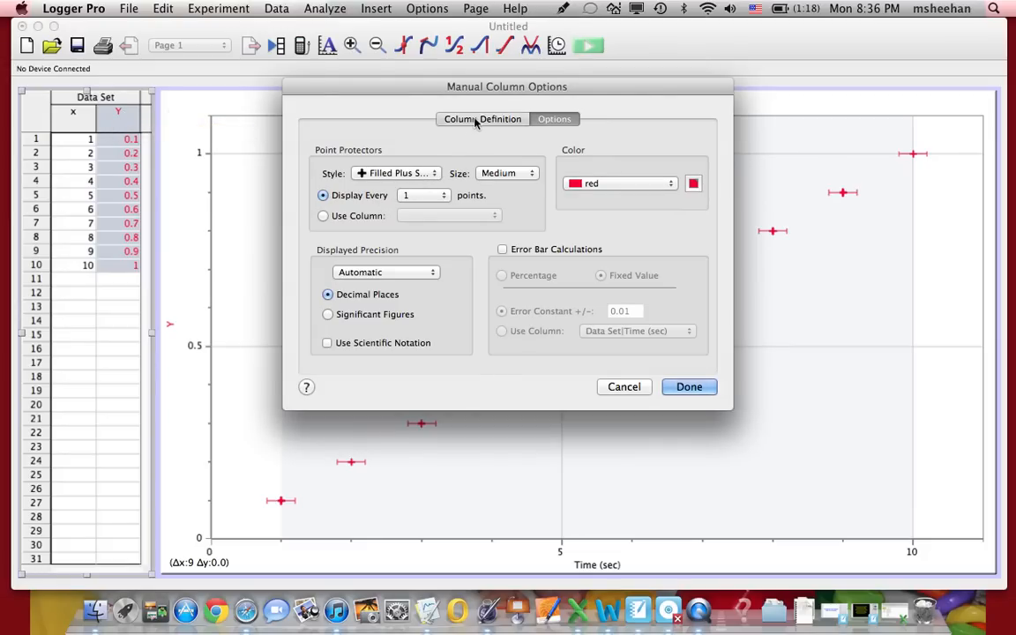
{"action": "left_click", "coordinate": [482, 119]}
{"action": "type", "text": "Position (m"}
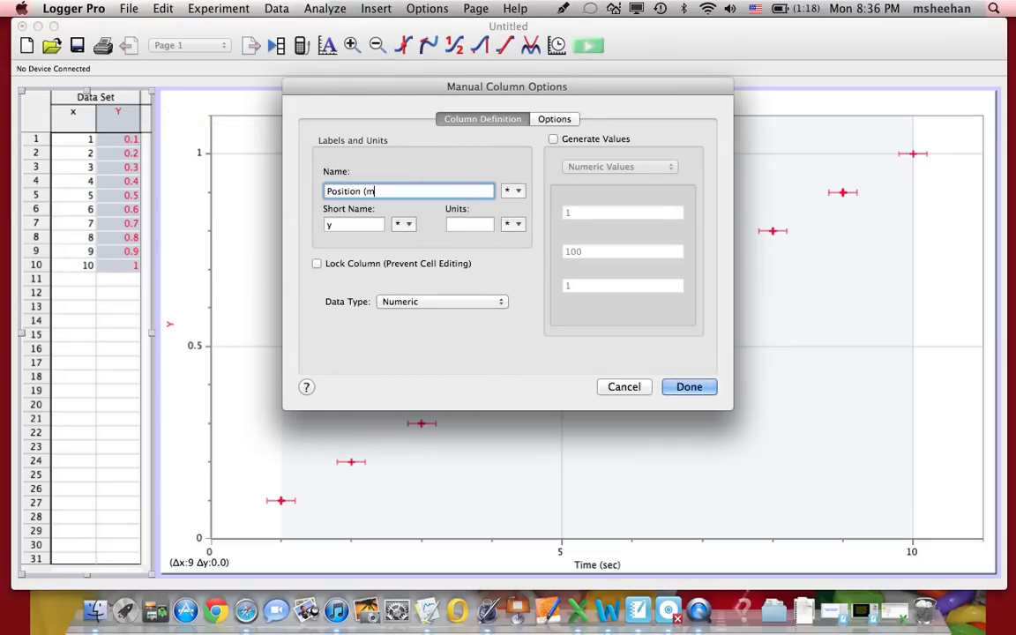
{"action": "type", "text": ")"}
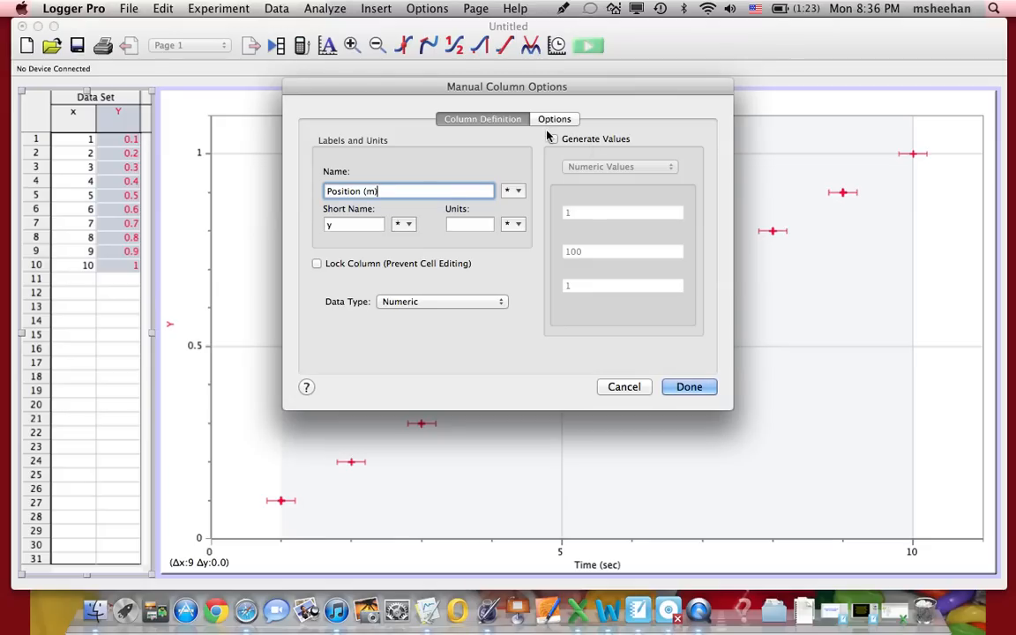
{"action": "left_click", "coordinate": [554, 120]}
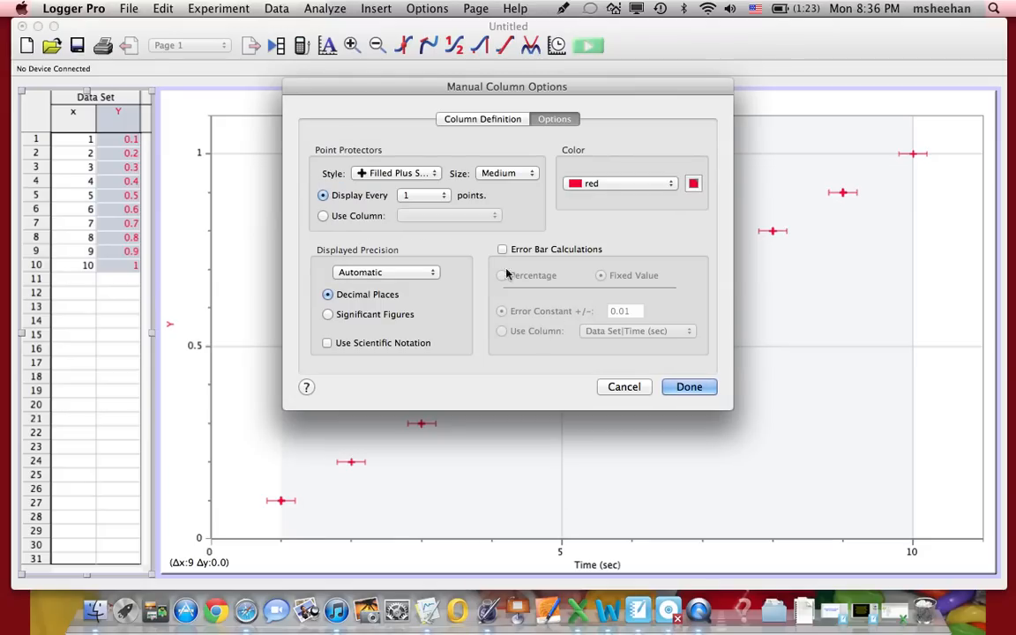
{"action": "left_click", "coordinate": [503, 249]}
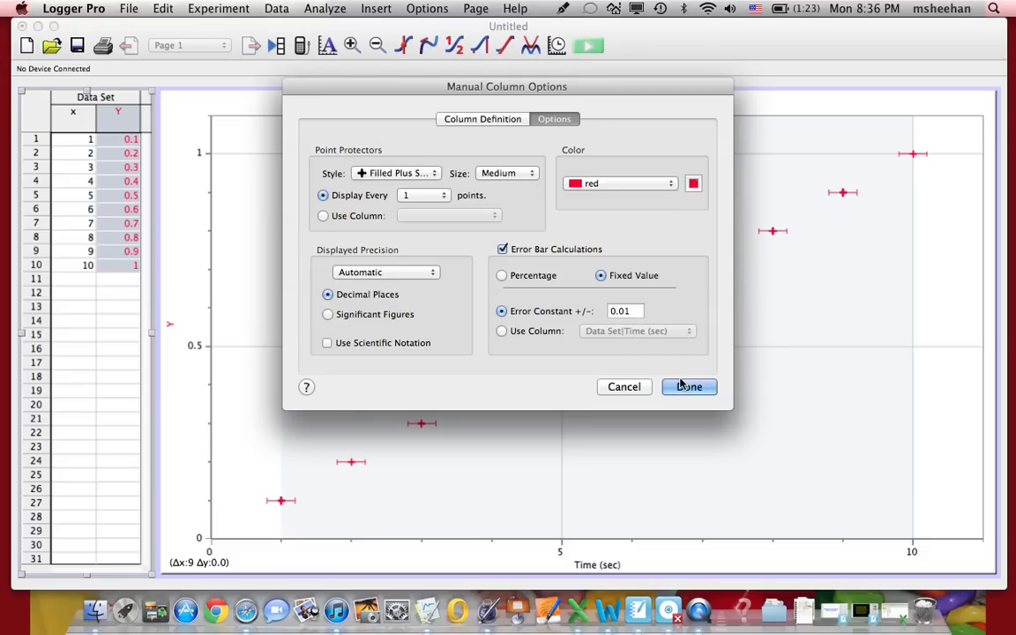
{"action": "left_click", "coordinate": [689, 387]}
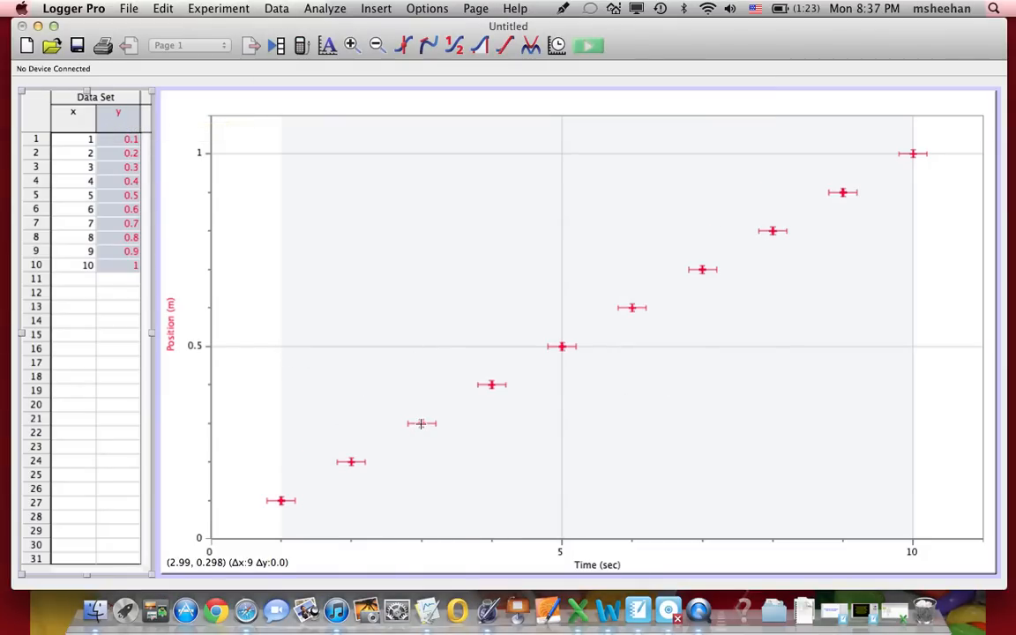
{"action": "mouse_move", "coordinate": [424, 443]}
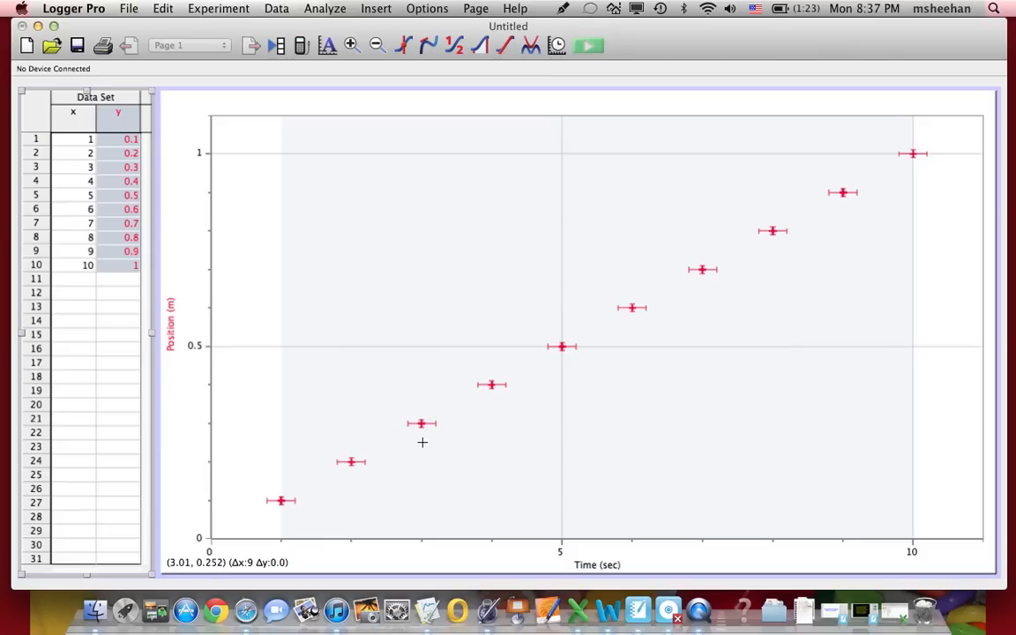
{"action": "mouse_move", "coordinate": [420, 422]}
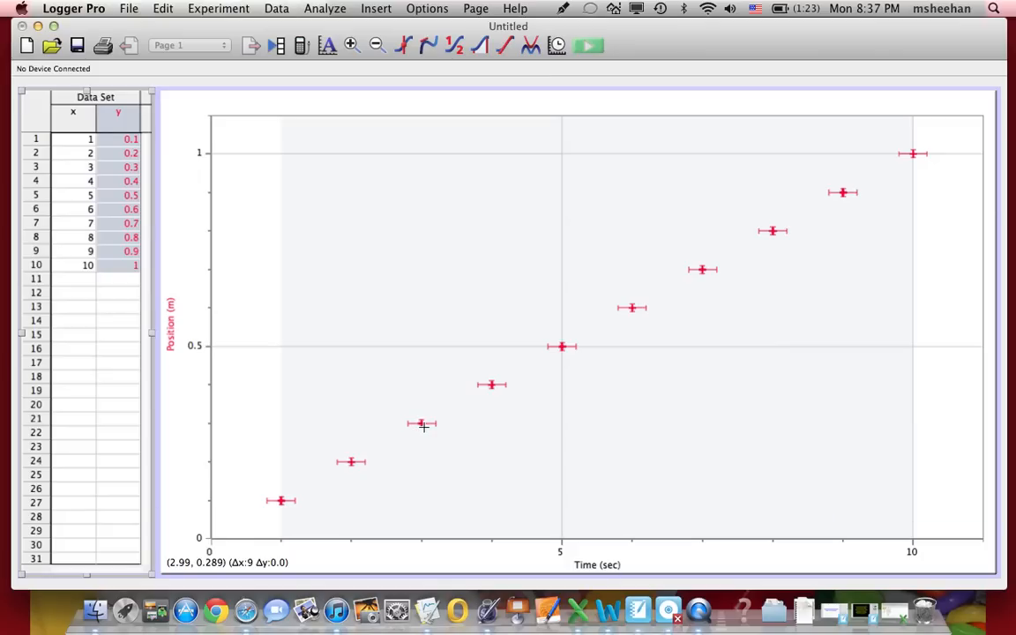
{"action": "mouse_move", "coordinate": [423, 432]}
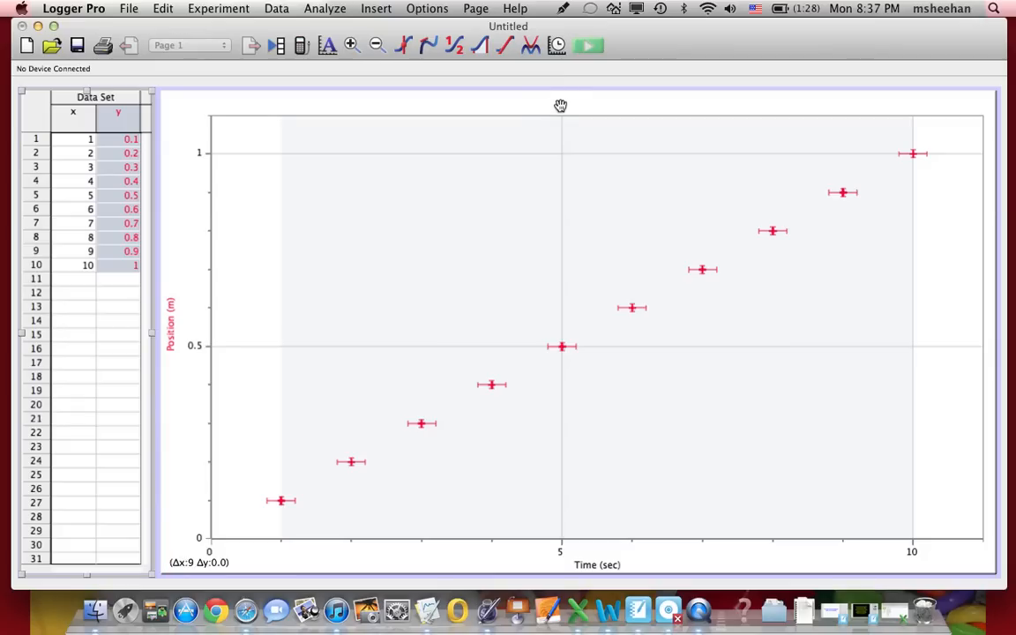
{"action": "mouse_move", "coordinate": [506, 131]}
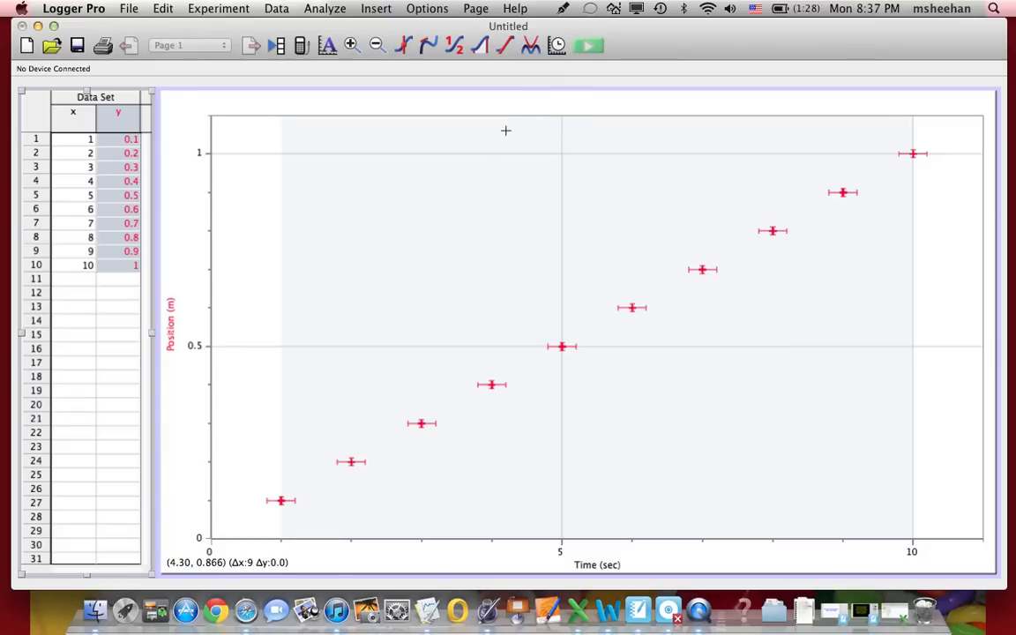
{"action": "mouse_move", "coordinate": [549, 144]}
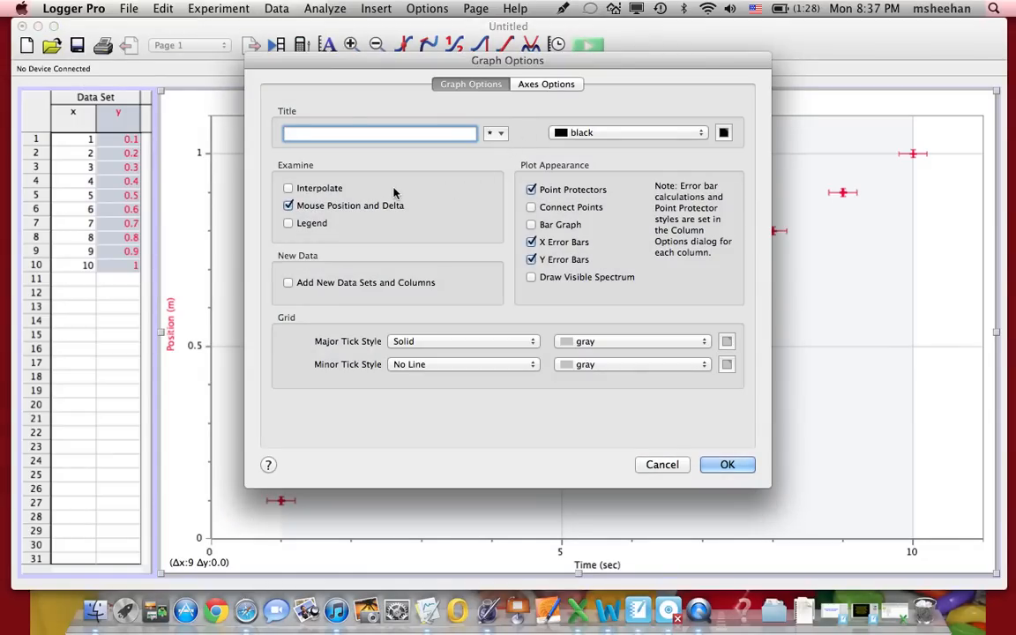
Step: Title the graph 'Position vs. Time', keeping point protectors checked
{"action": "type", "text": "Position vs. T"}
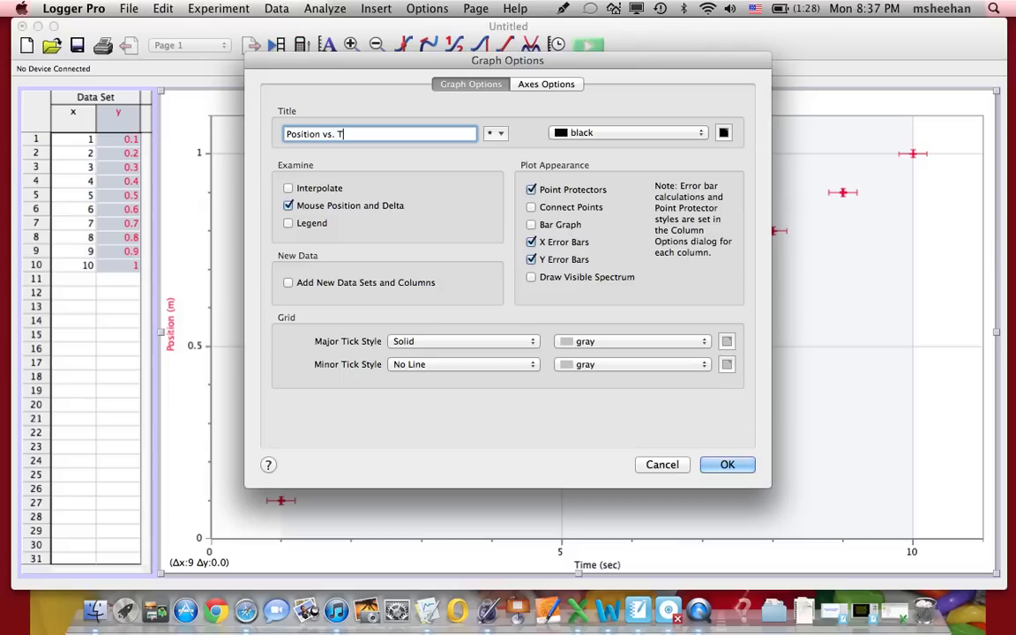
{"action": "type", "text": "ime"}
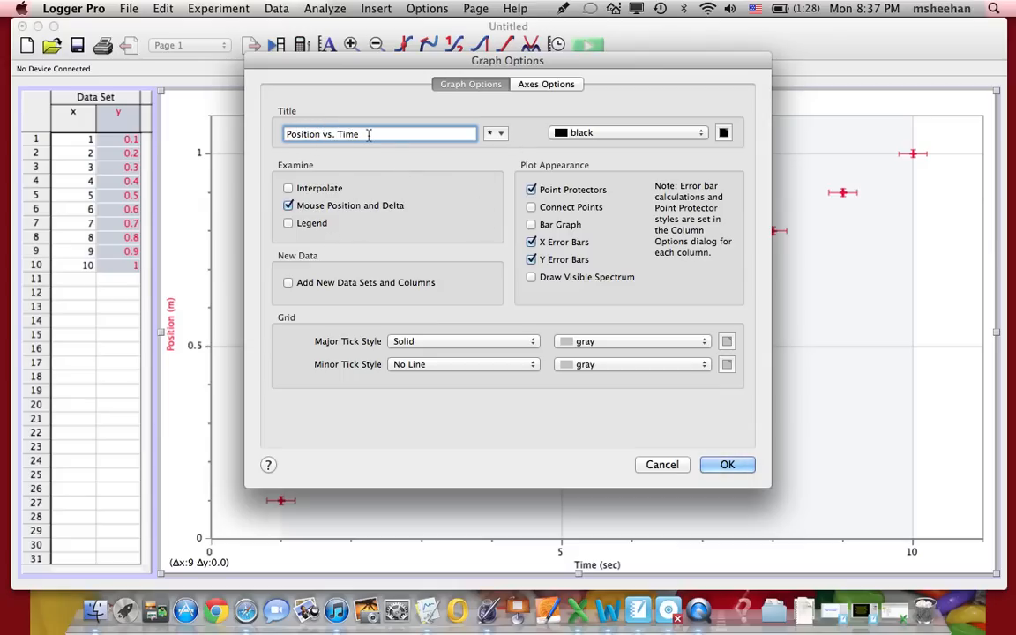
{"action": "left_click", "coordinate": [531, 259]}
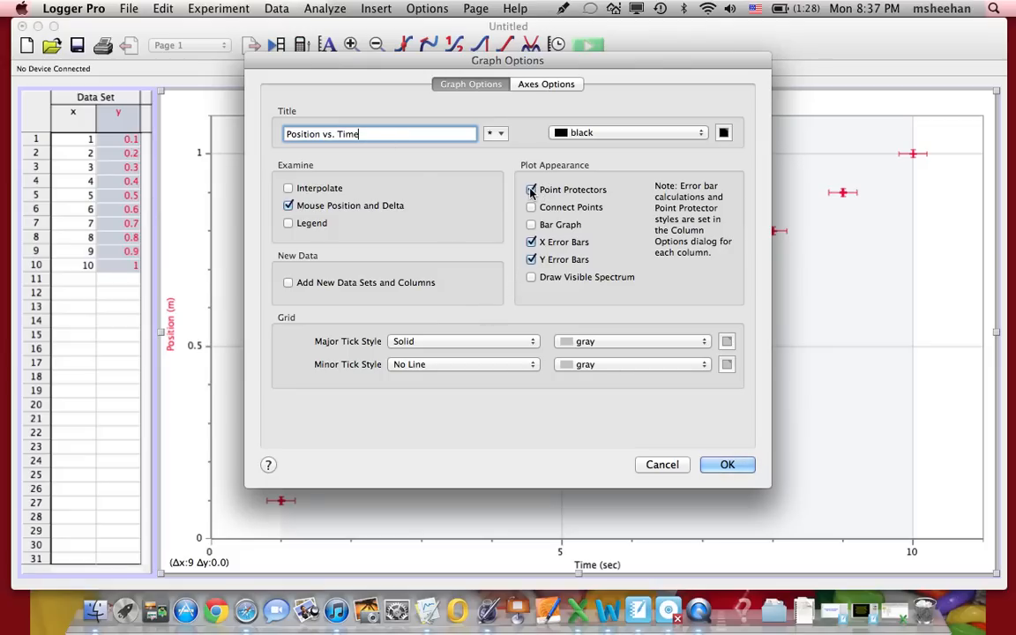
{"action": "left_click", "coordinate": [531, 190]}
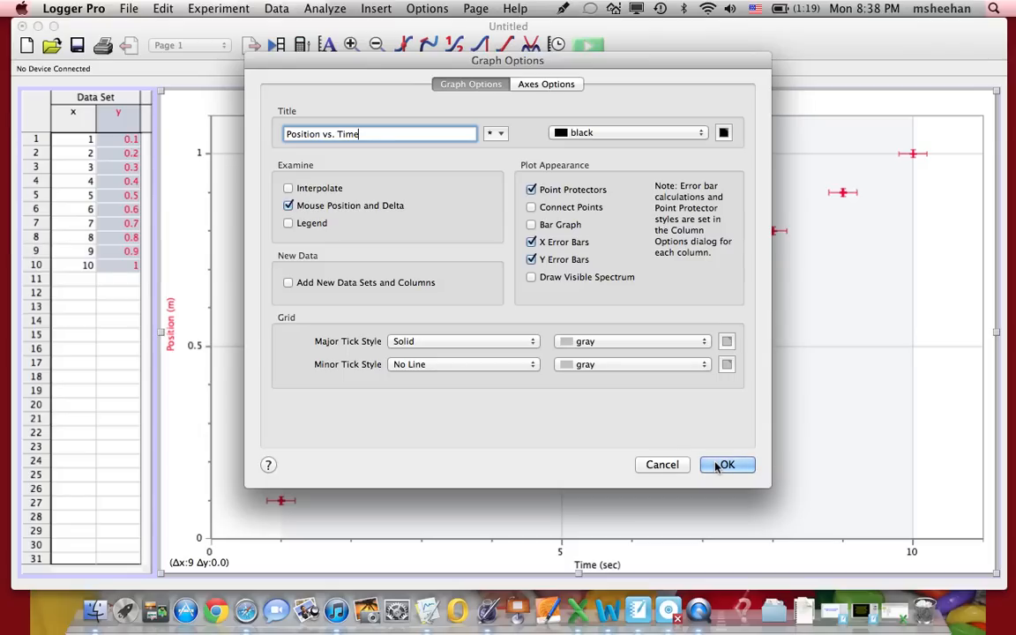
{"action": "left_click", "coordinate": [727, 465]}
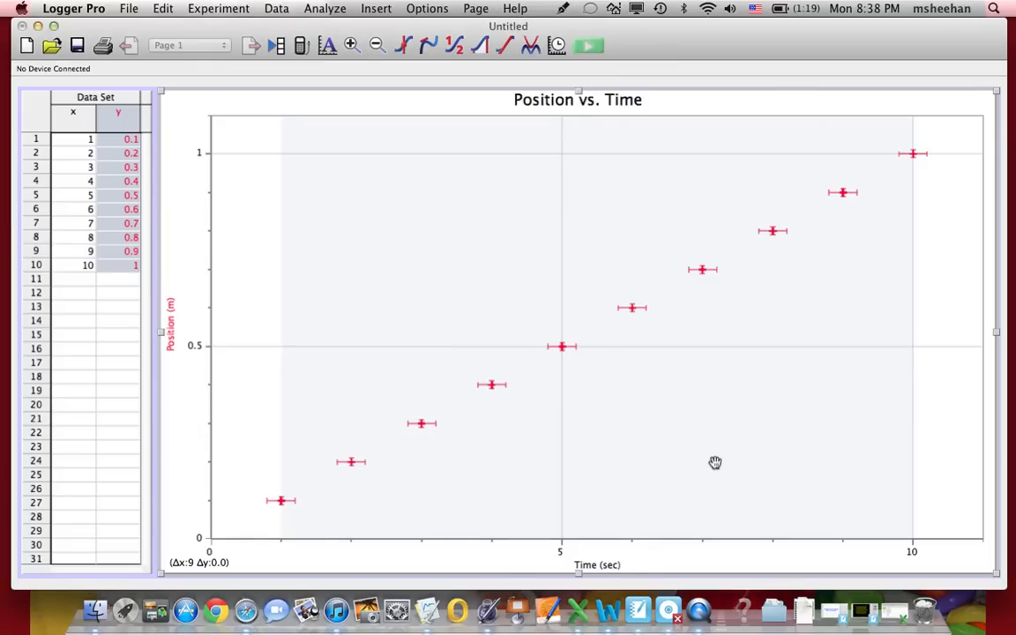
{"action": "mouse_move", "coordinate": [675, 166]}
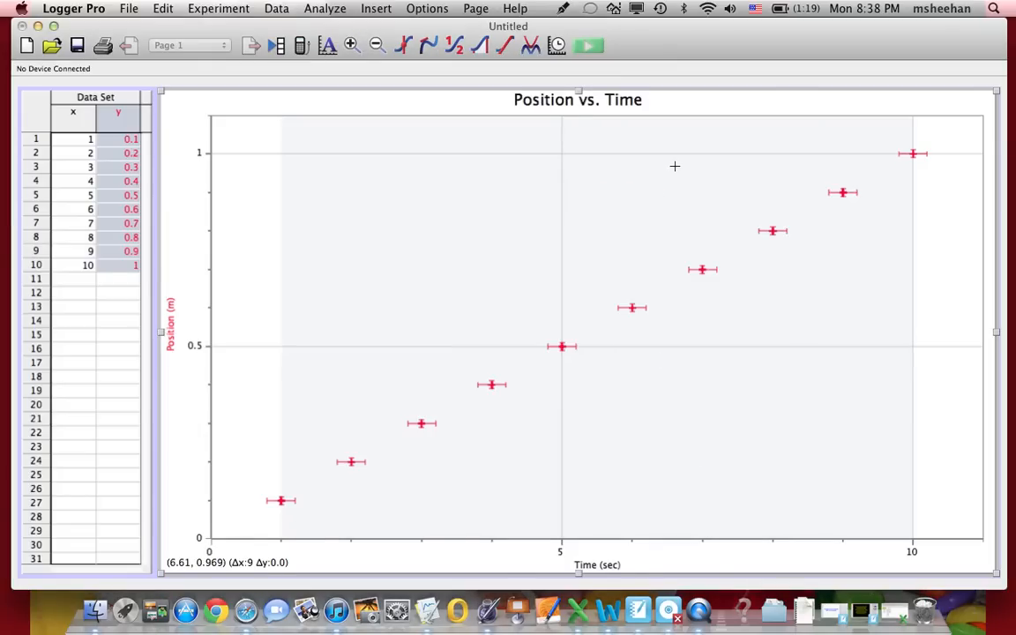
{"action": "mouse_move", "coordinate": [600, 268]}
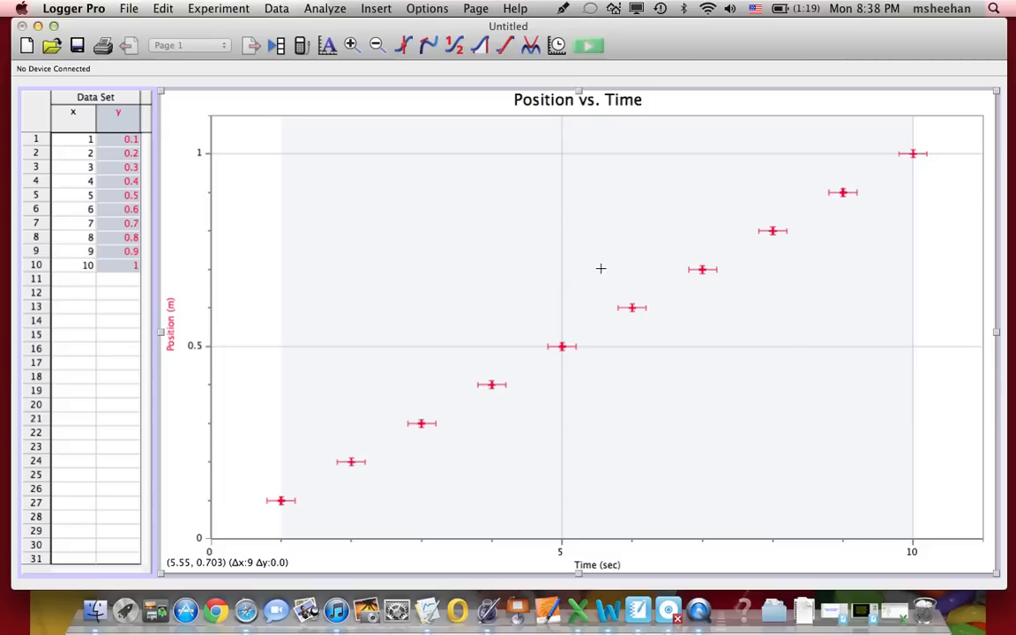
{"action": "mouse_move", "coordinate": [444, 395]}
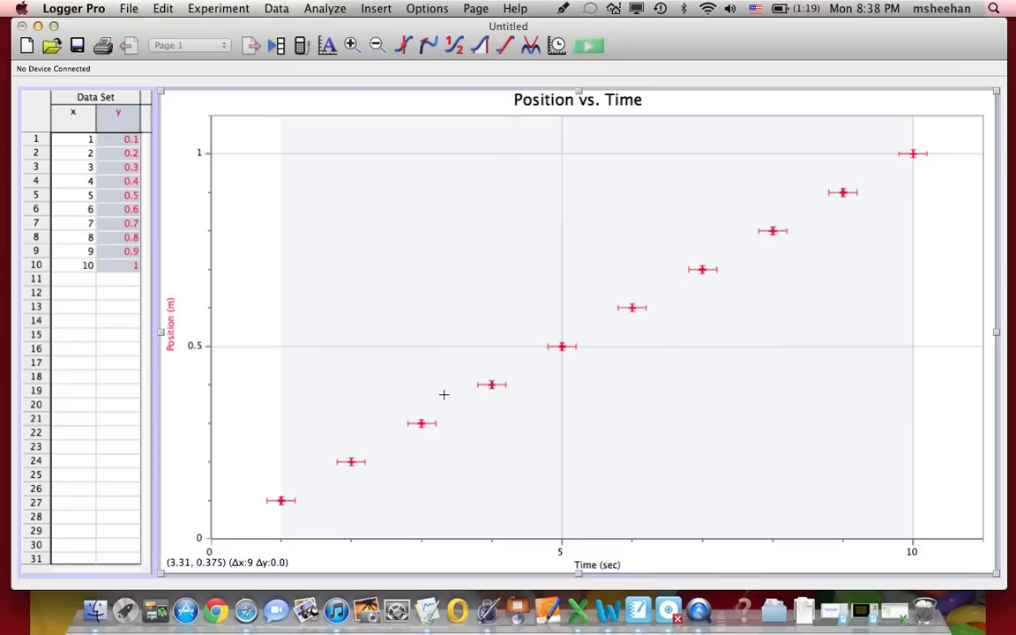
{"action": "mouse_move", "coordinate": [446, 178]}
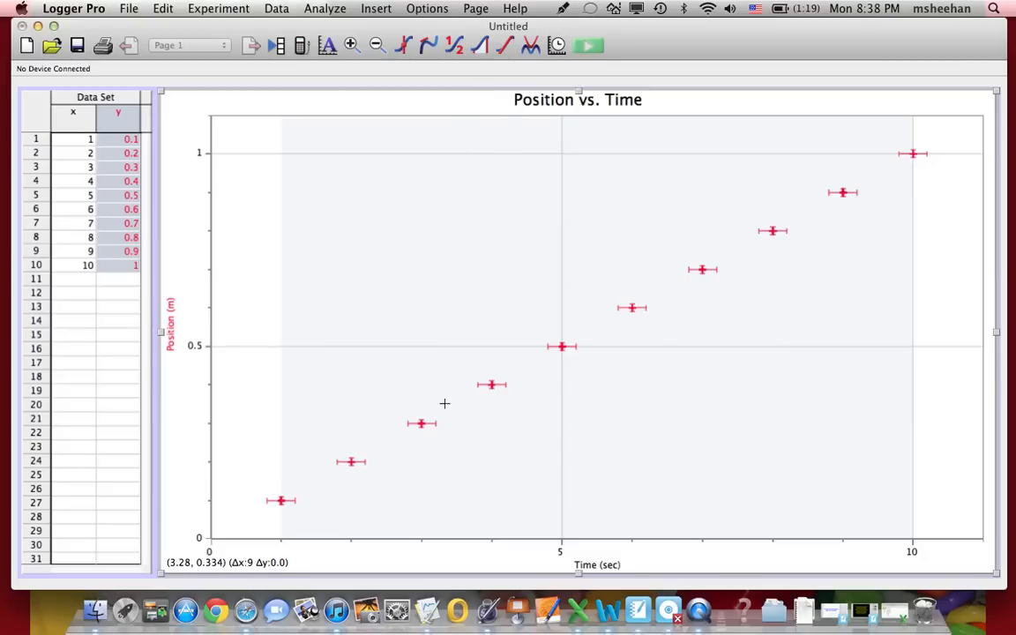
{"action": "mouse_move", "coordinate": [896, 150]}
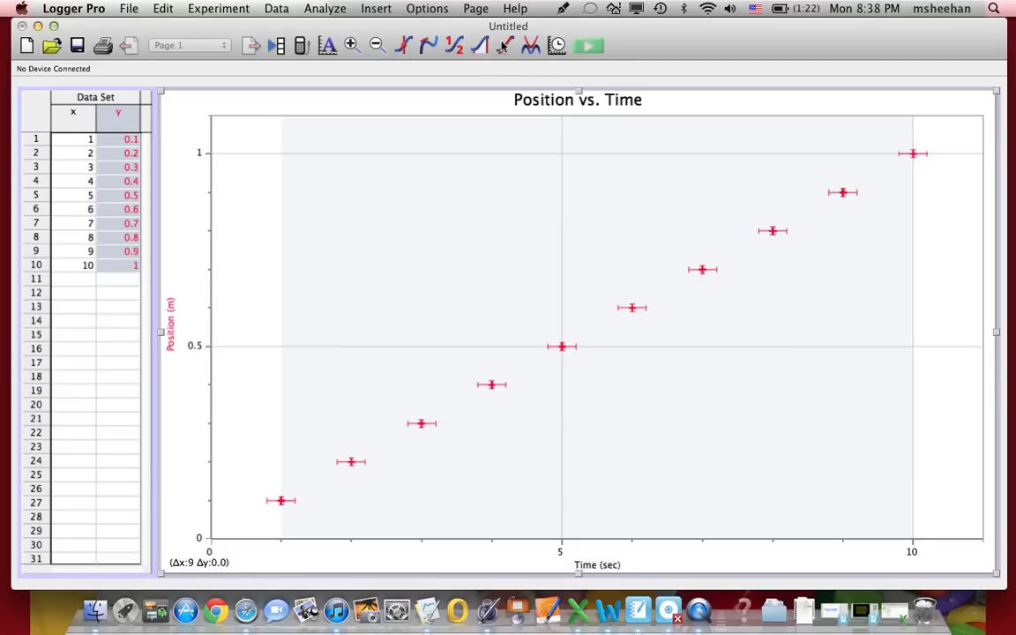
{"action": "mouse_move", "coordinate": [502, 50]}
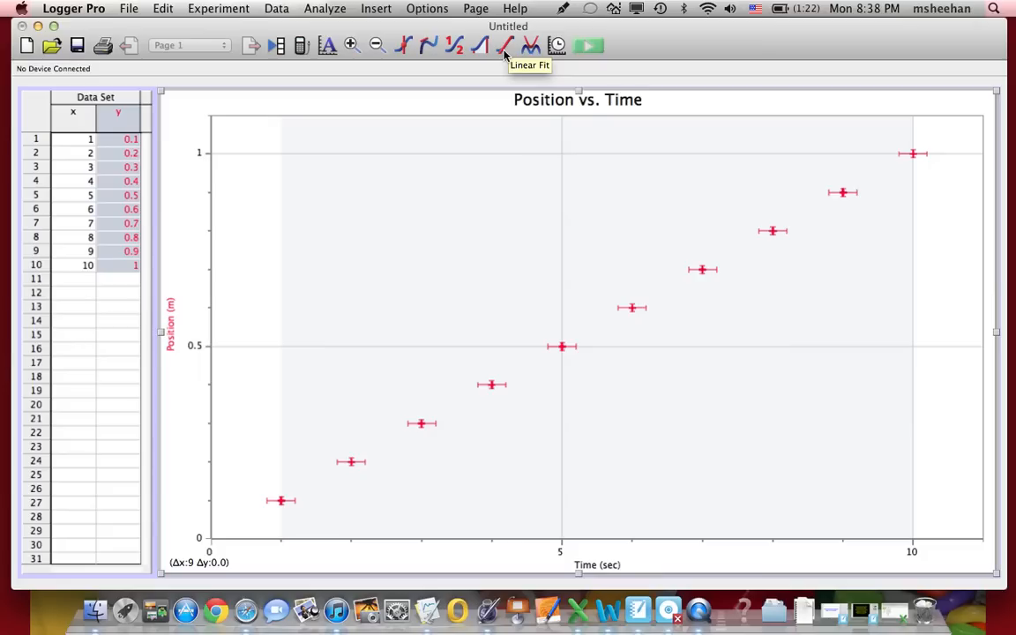
{"action": "left_click", "coordinate": [496, 46]}
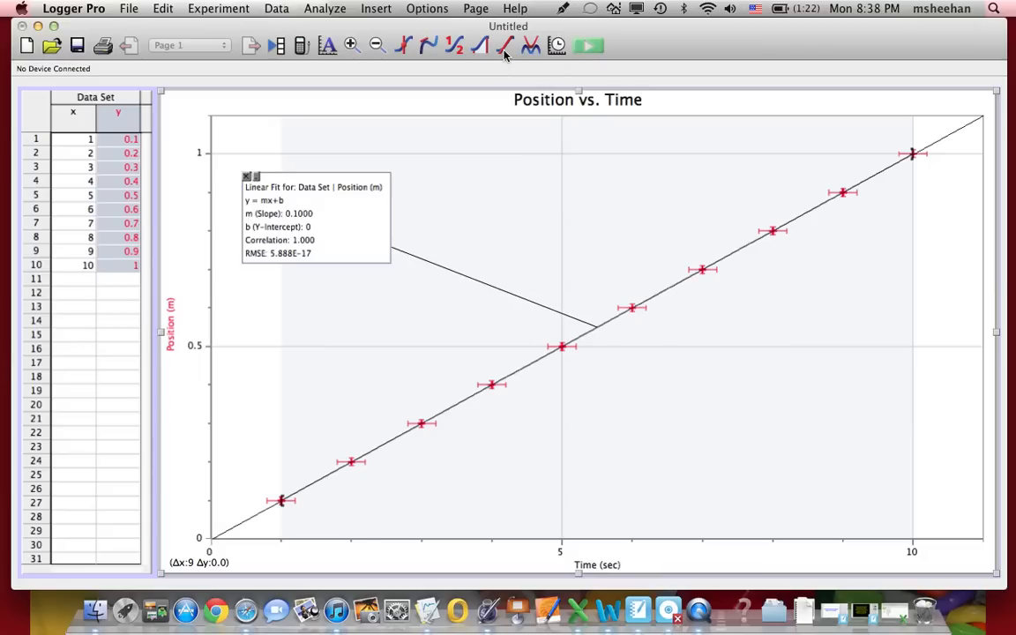
{"action": "mouse_move", "coordinate": [370, 261]}
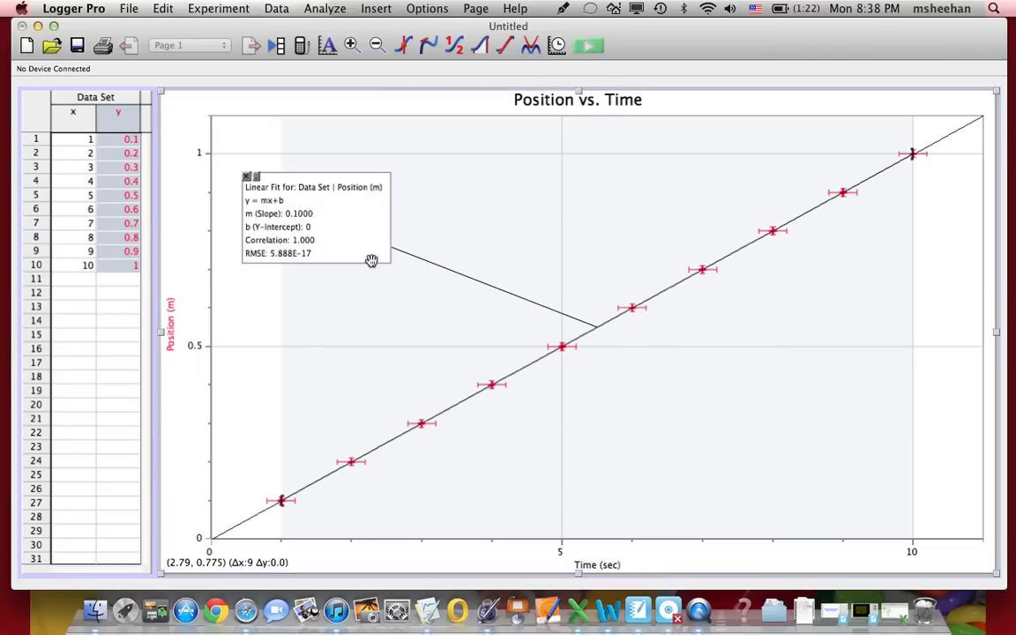
{"action": "mouse_move", "coordinate": [298, 213]}
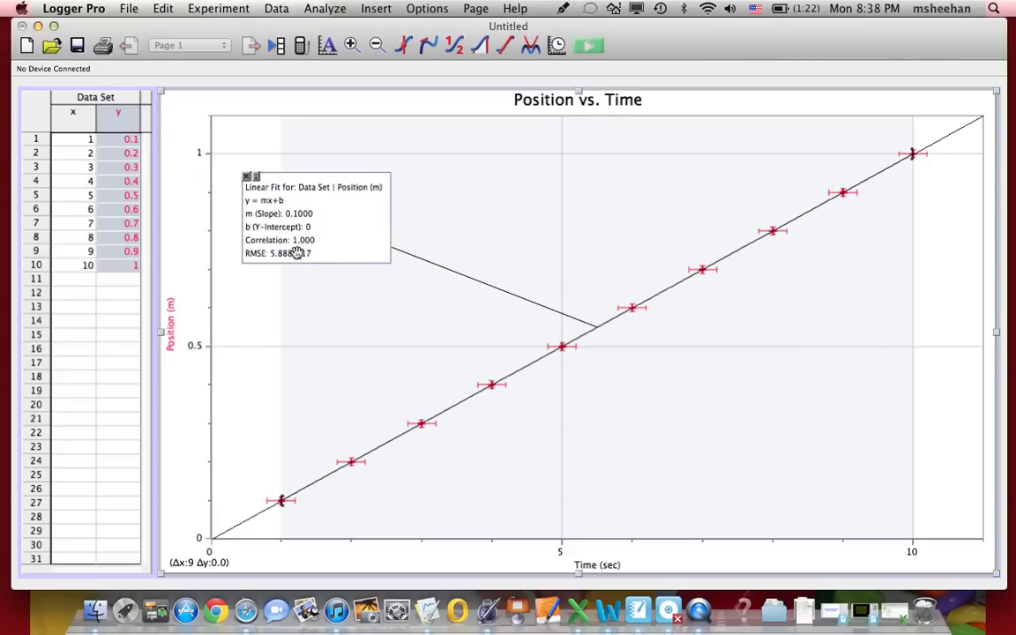
{"action": "mouse_move", "coordinate": [333, 231]}
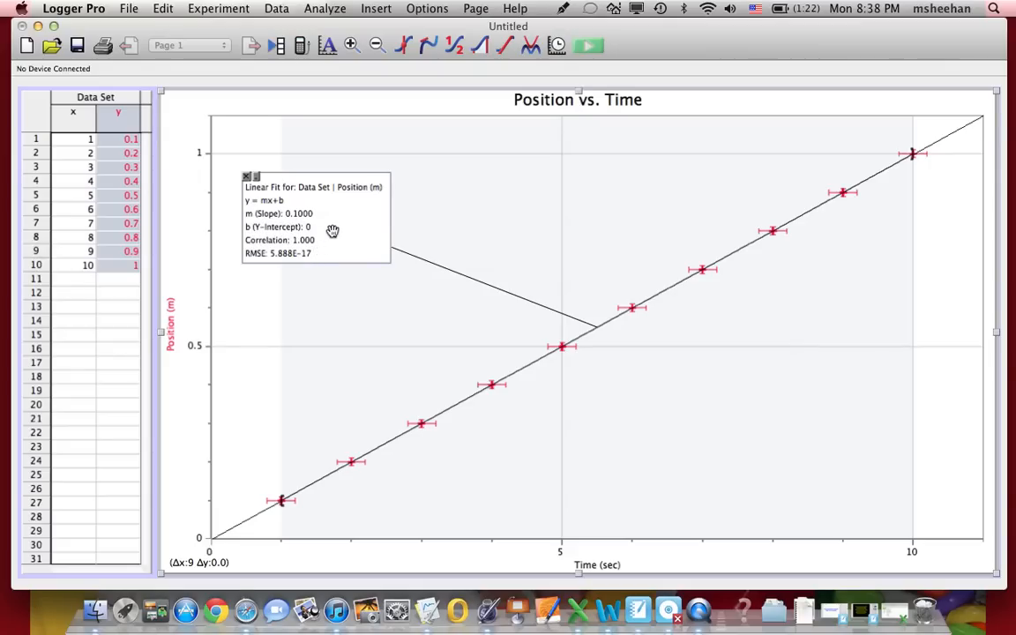
{"action": "mouse_move", "coordinate": [334, 230]}
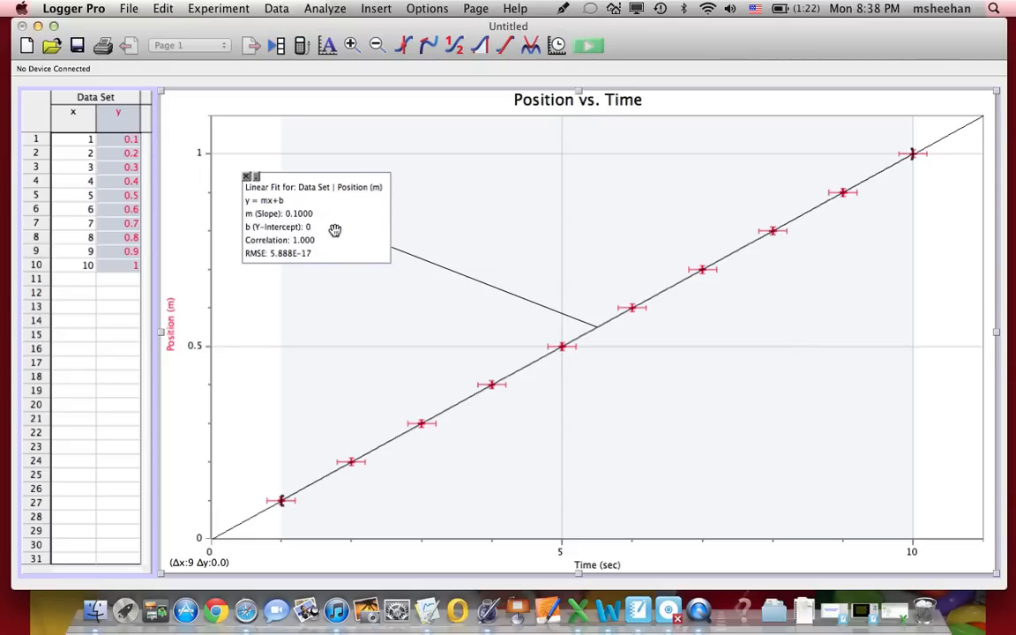
{"action": "mouse_move", "coordinate": [334, 235]}
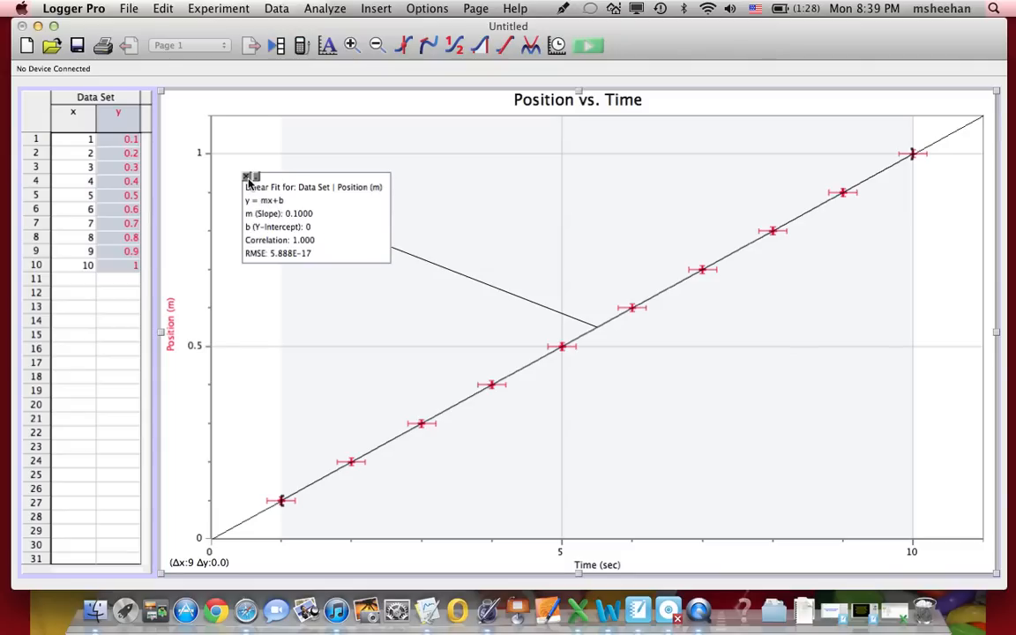
{"action": "left_click", "coordinate": [248, 178]}
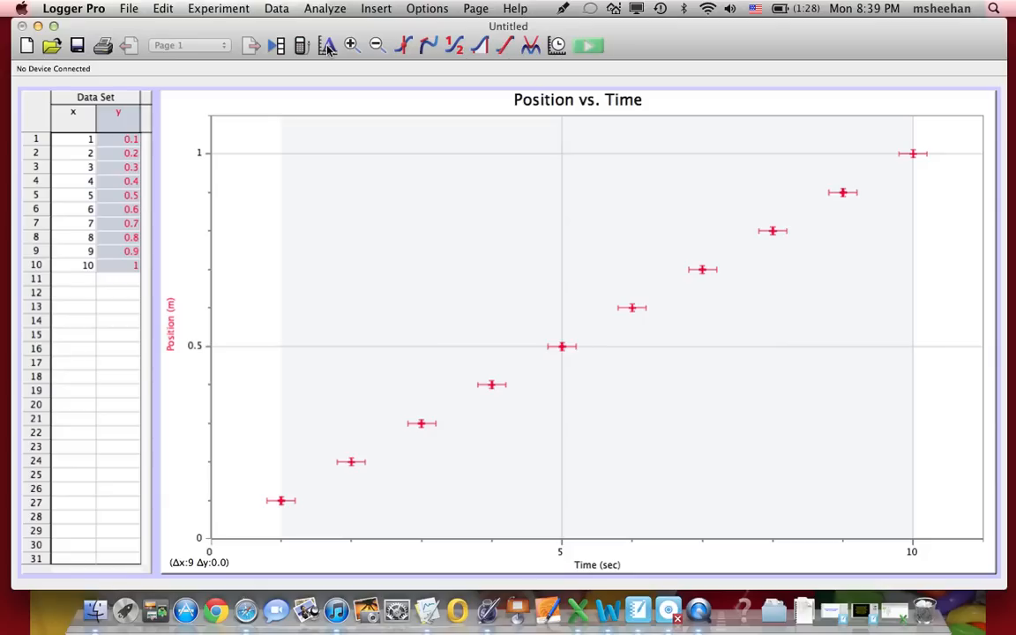
{"action": "mouse_move", "coordinate": [362, 49]}
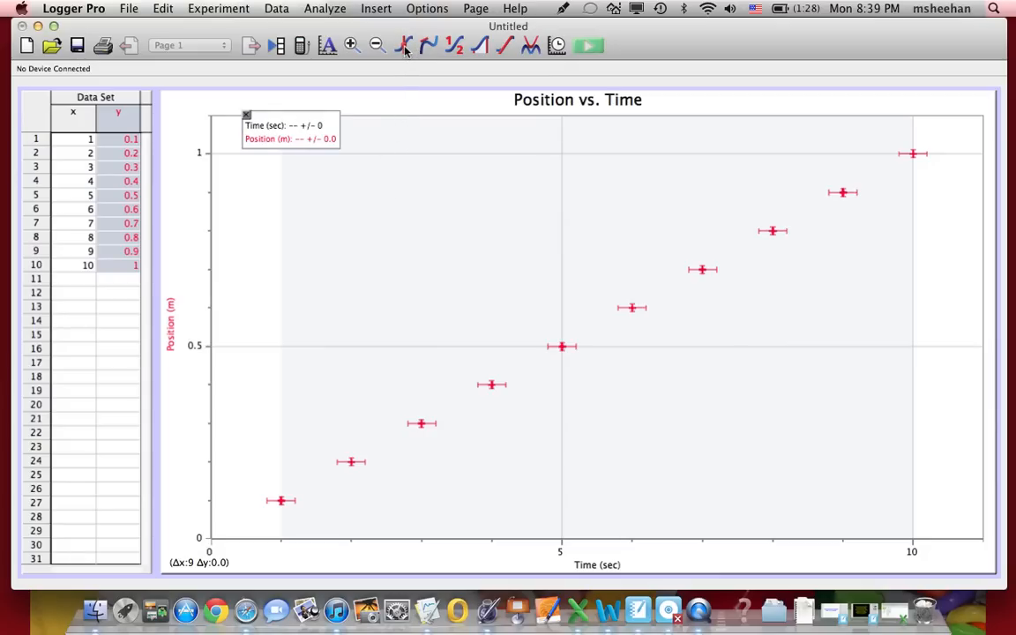
Step: Examine the 3 s point reading 0.3 m, then exit the examine readout
{"action": "left_click", "coordinate": [419, 422]}
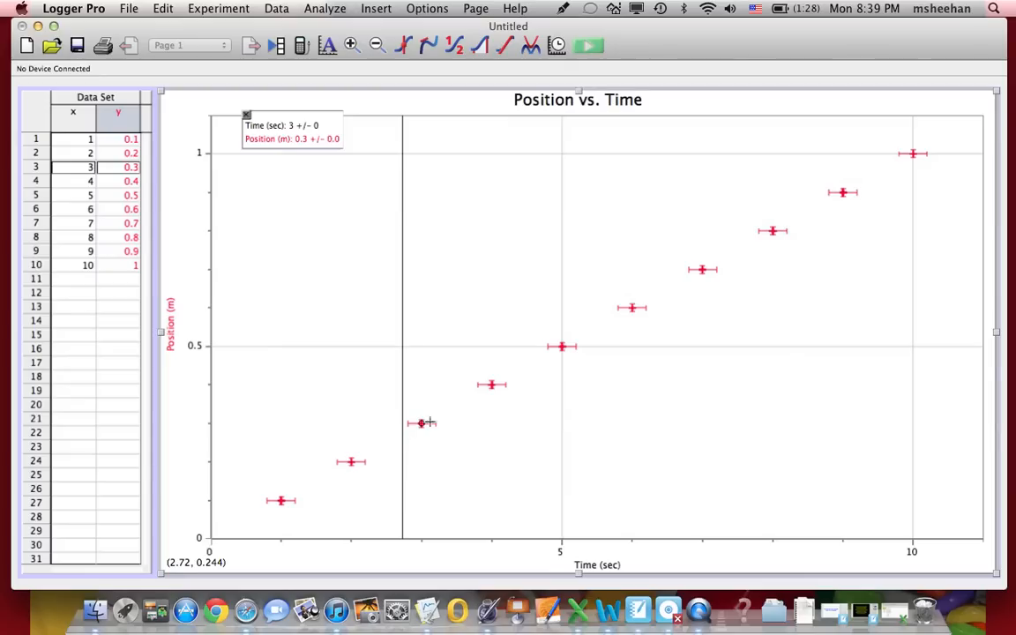
{"action": "left_click", "coordinate": [559, 346]}
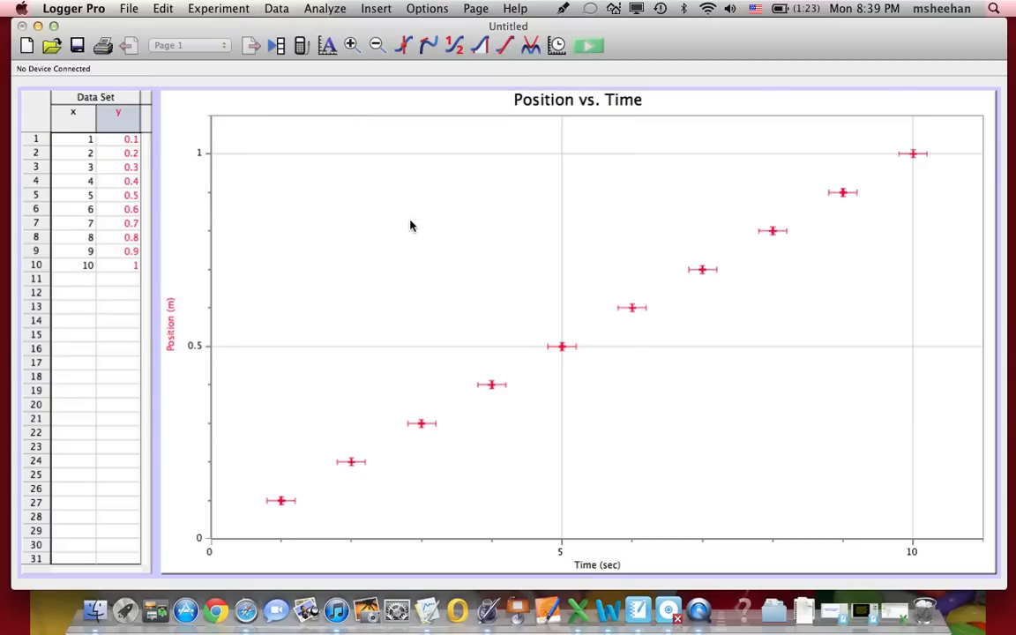
{"action": "mouse_move", "coordinate": [482, 201]}
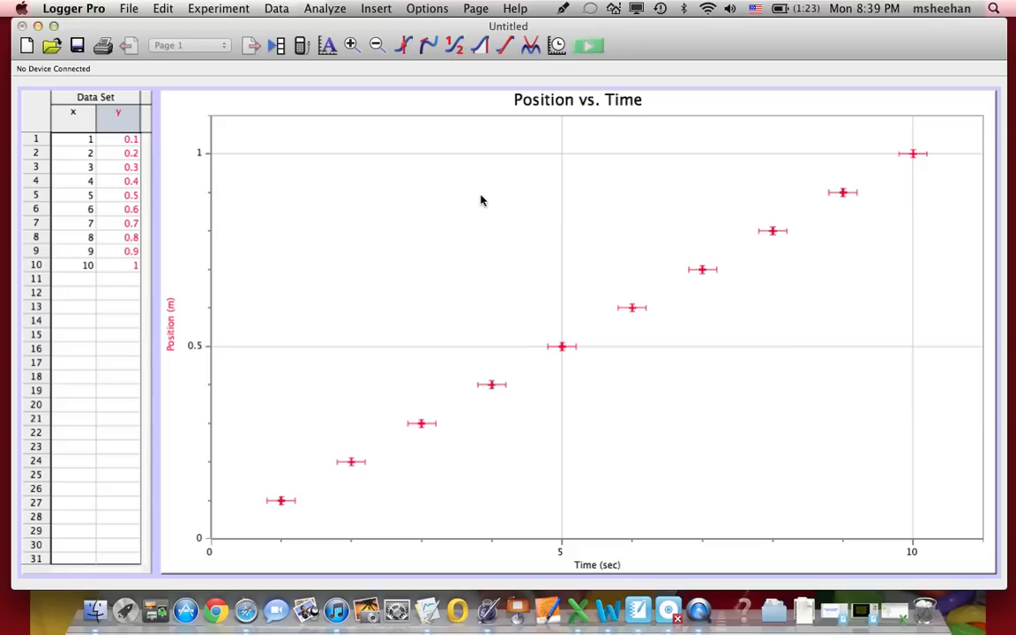
{"action": "mouse_move", "coordinate": [895, 57]}
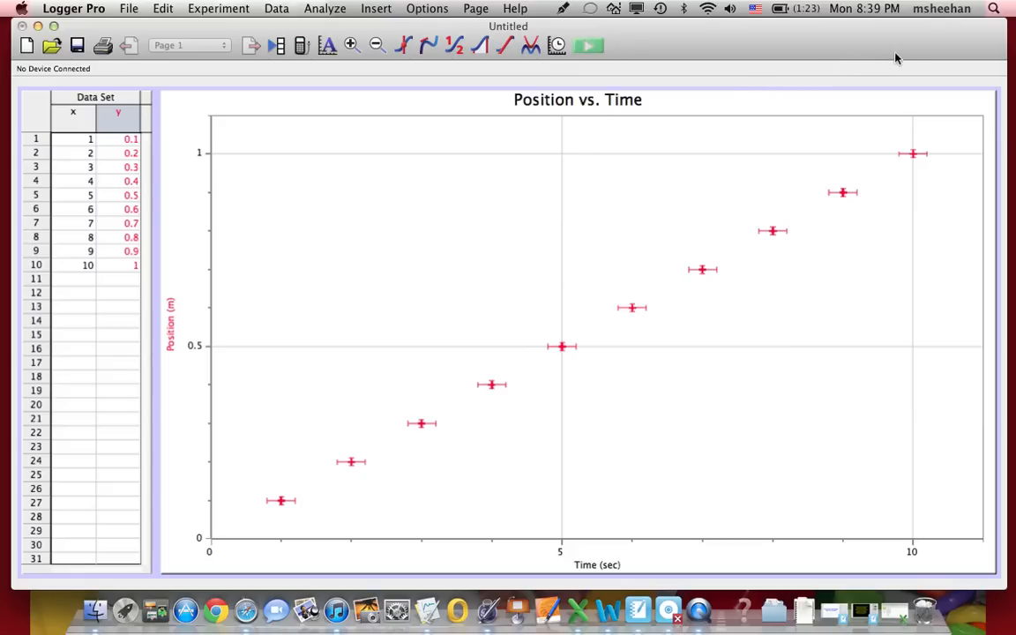